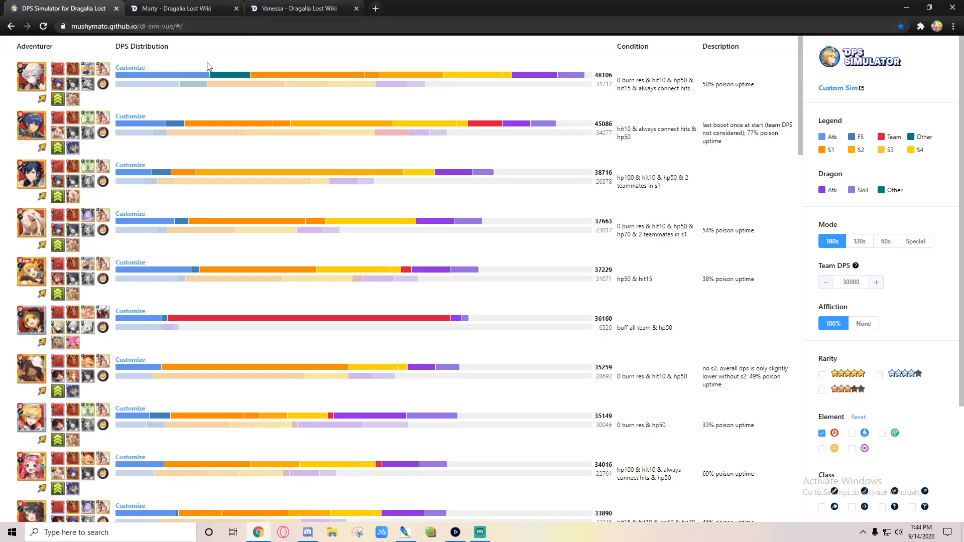
- Glance at Marty's wiki page, then scroll through the DPS rankings
click(178, 8)
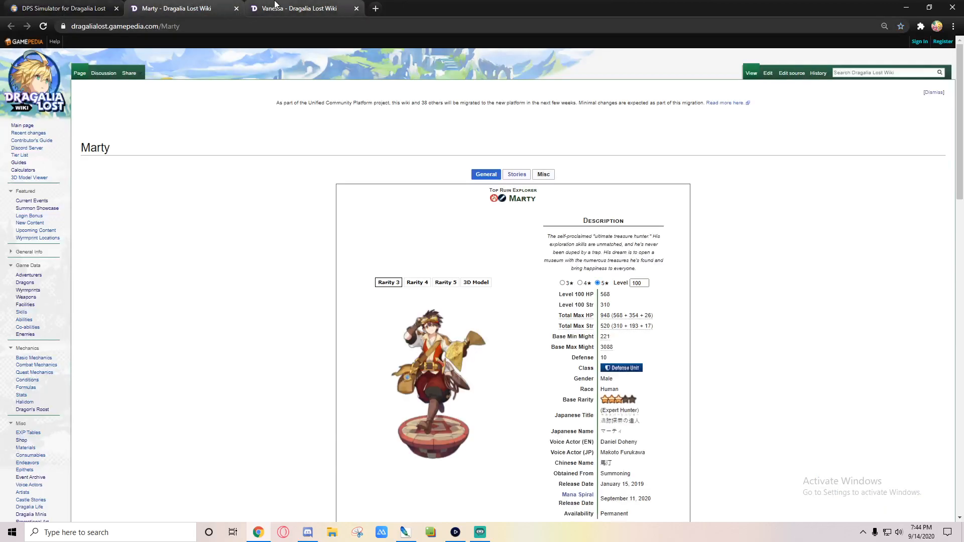
click(58, 8)
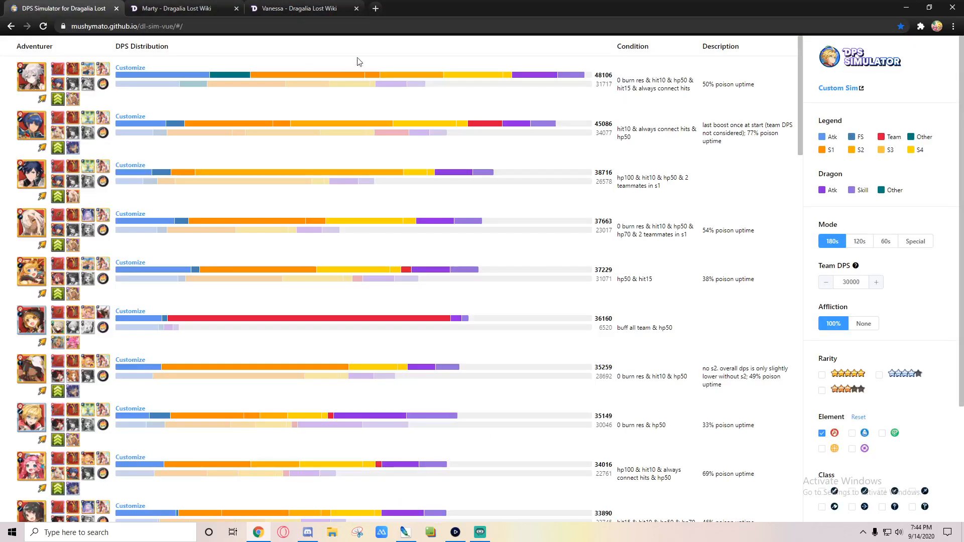
mouse_move(359, 49)
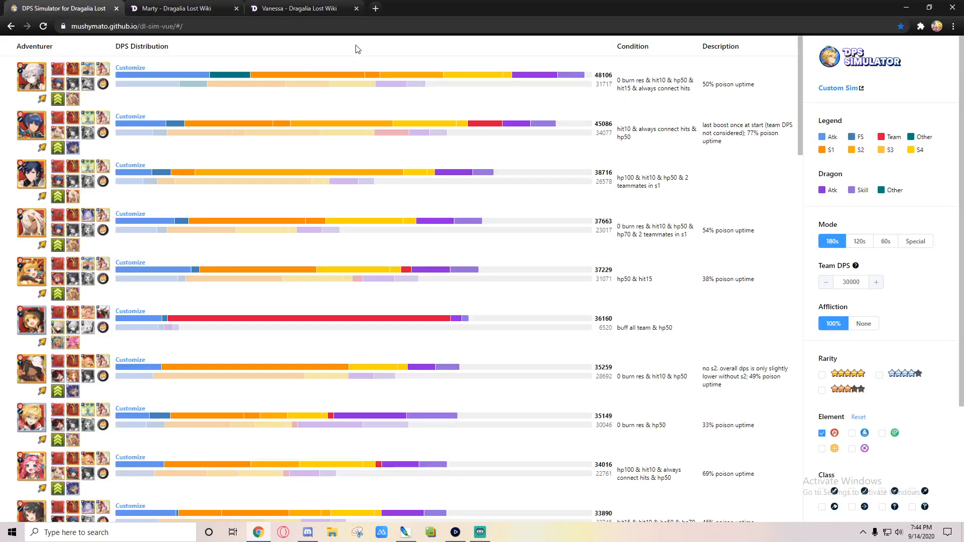
mouse_move(30, 366)
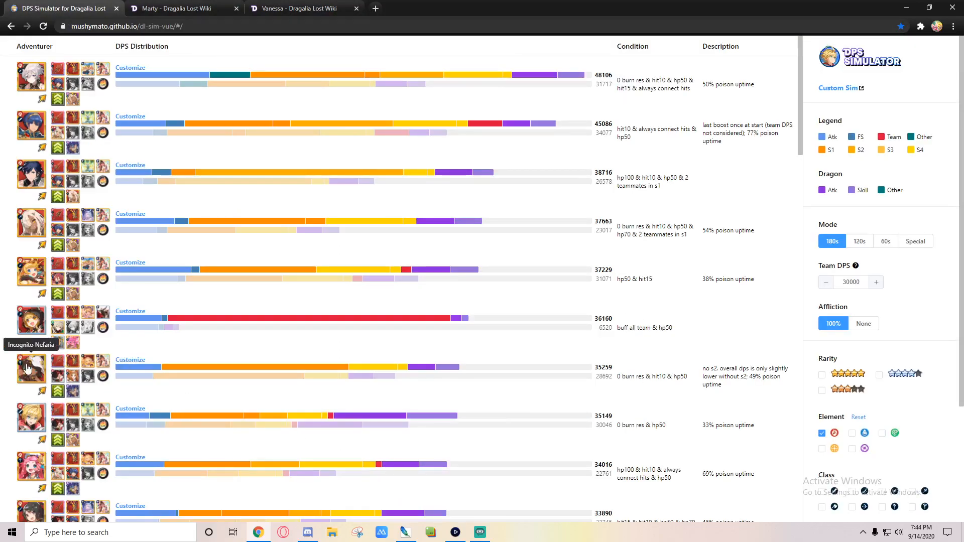
mouse_move(29, 377)
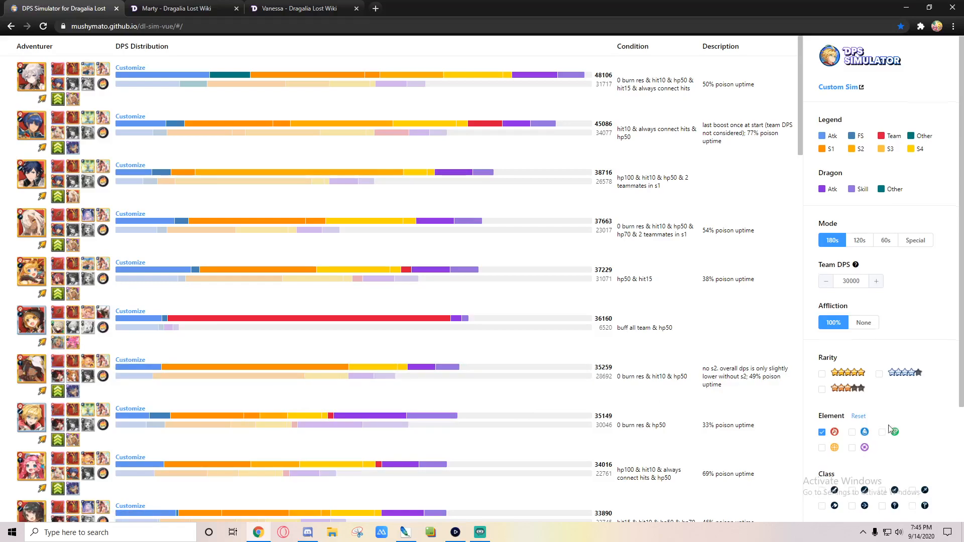
scroll(down, 3)
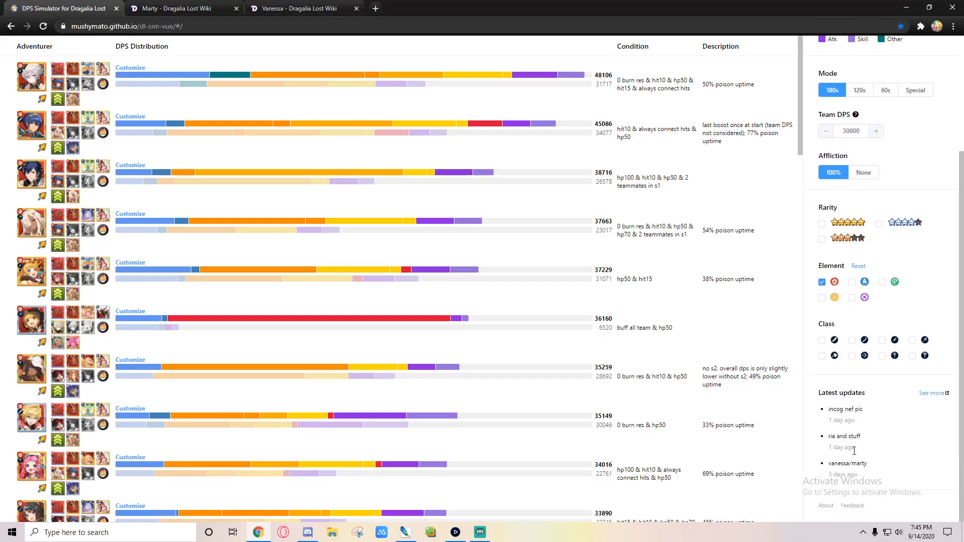
mouse_move(888, 439)
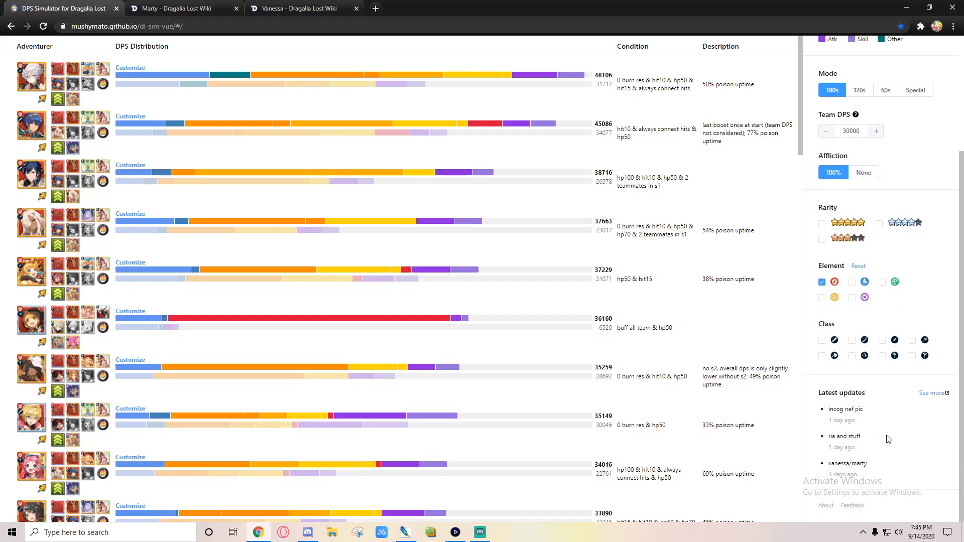
scroll(up, 3)
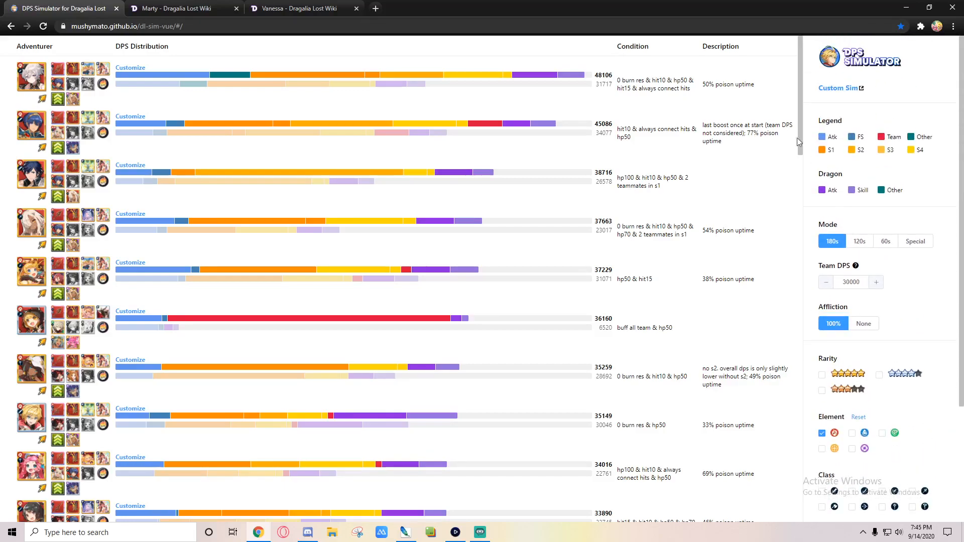
mouse_move(713, 20)
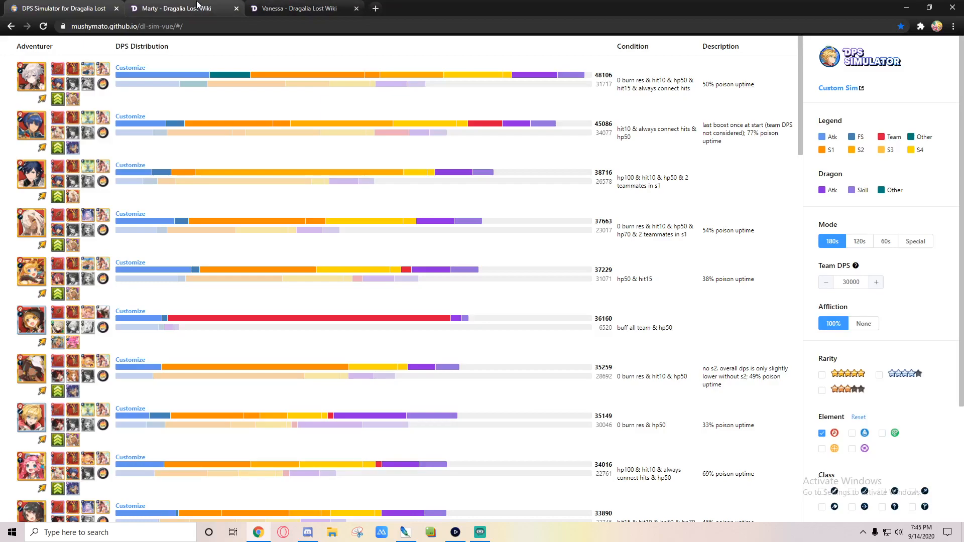
- Glance at Vanessa's wiki page, then scroll down the DPS rankings
click(301, 8)
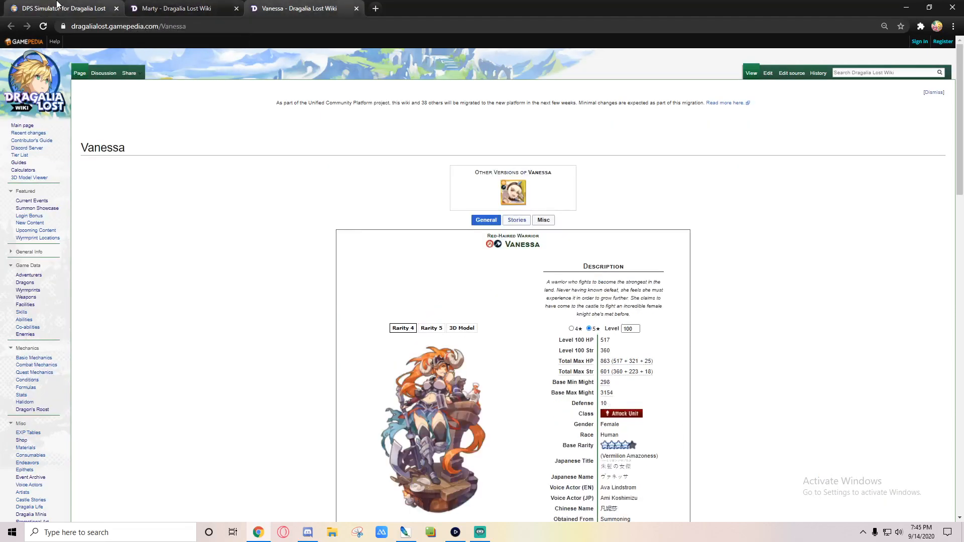
mouse_move(58, 8)
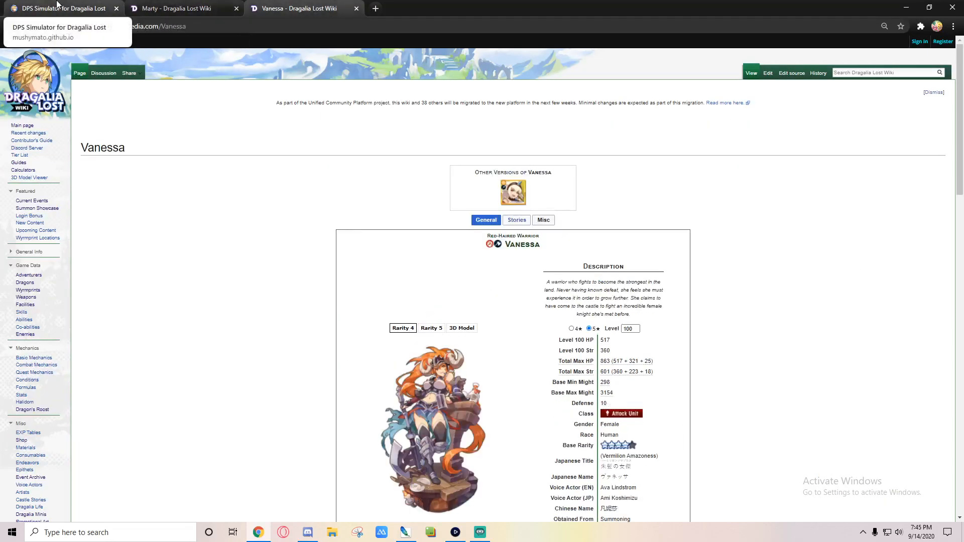
click(61, 8)
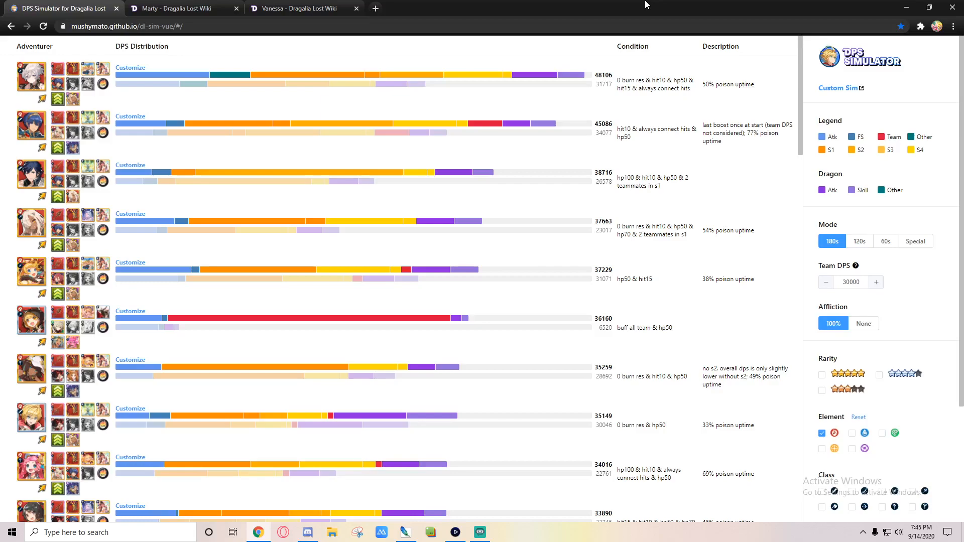
mouse_move(772, 309)
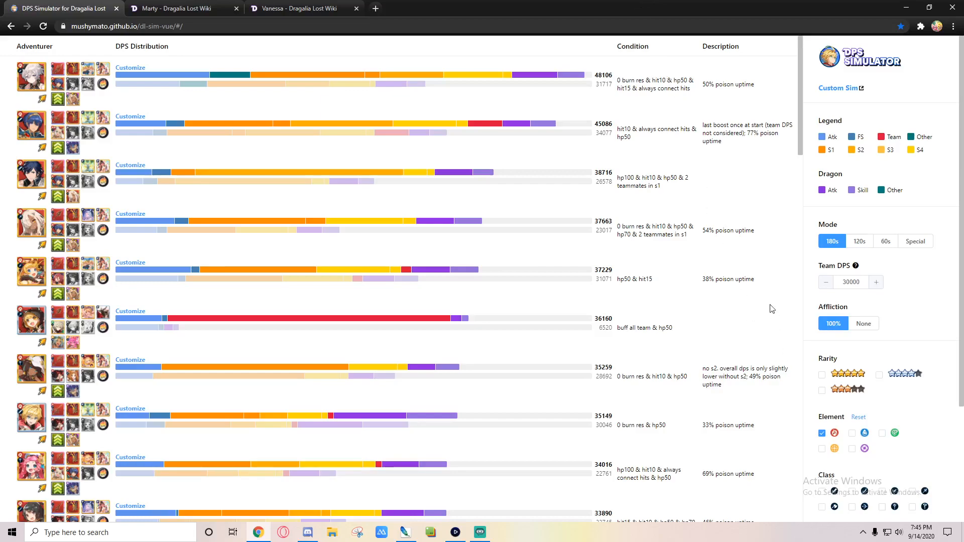
mouse_move(740, 368)
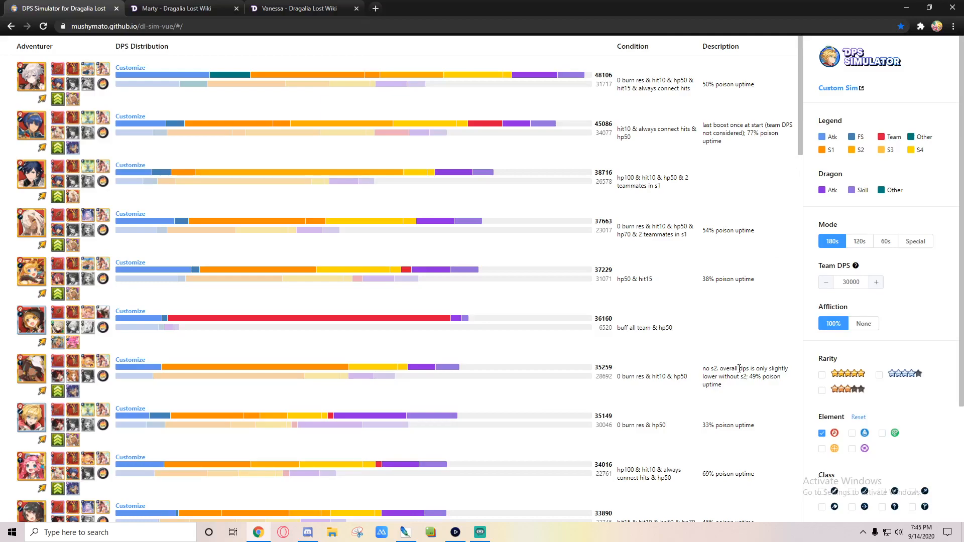
scroll(down, 3)
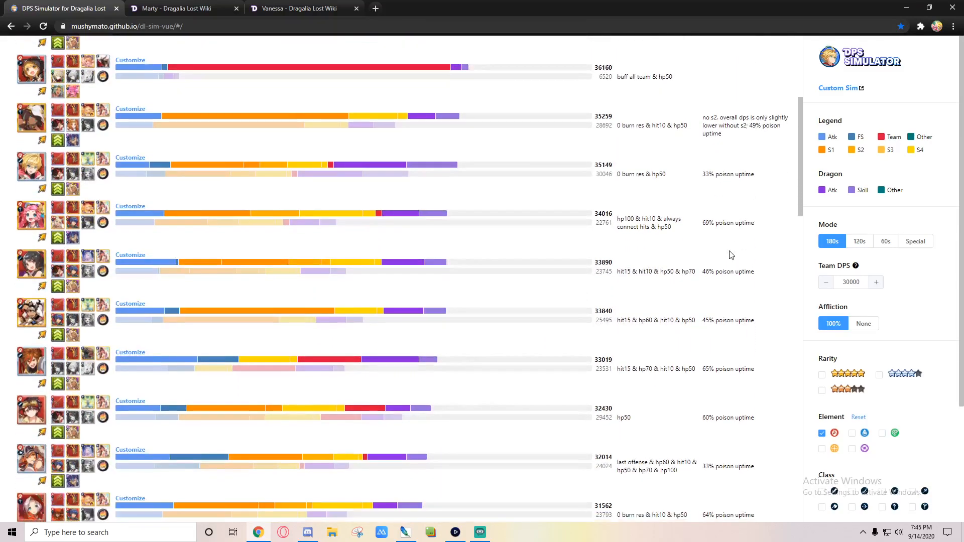
scroll(down, 3)
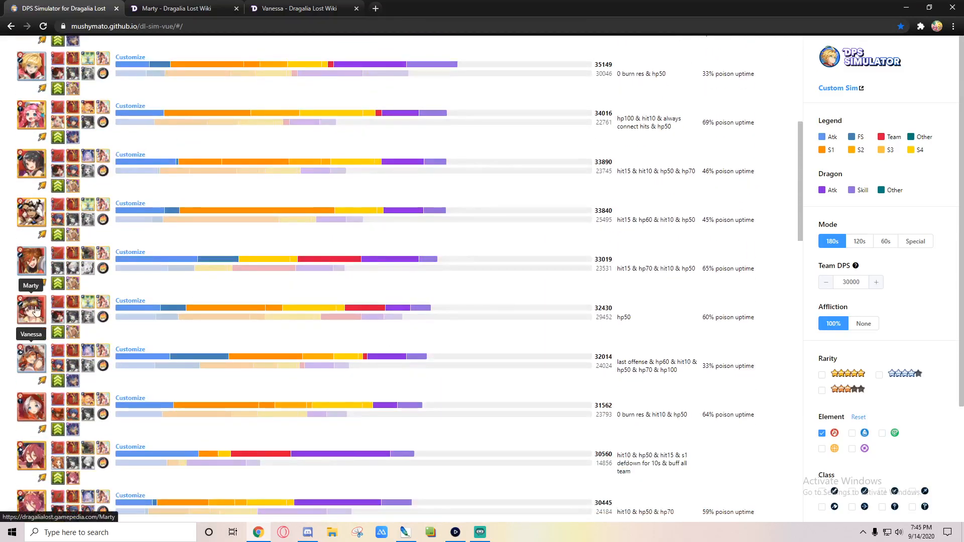
mouse_move(593, 359)
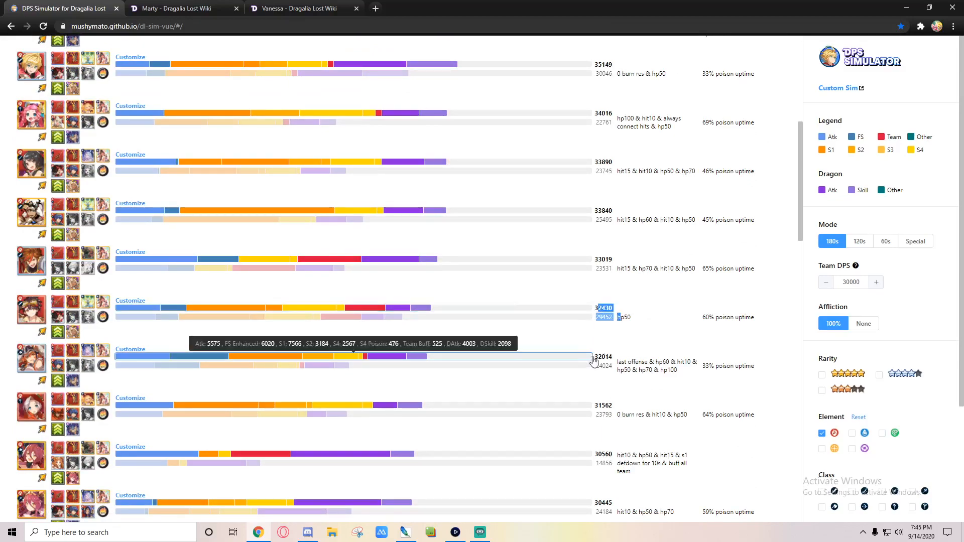
mouse_move(627, 348)
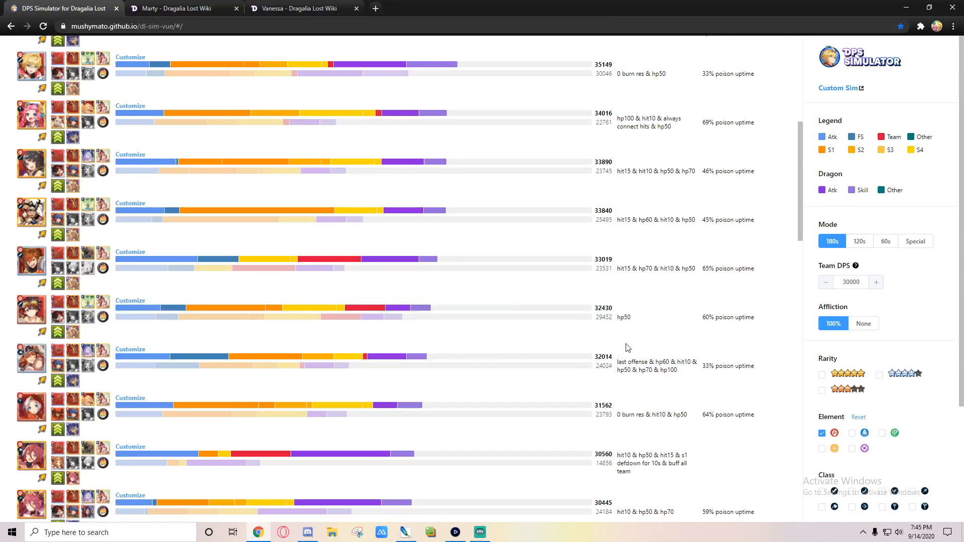
mouse_move(32, 408)
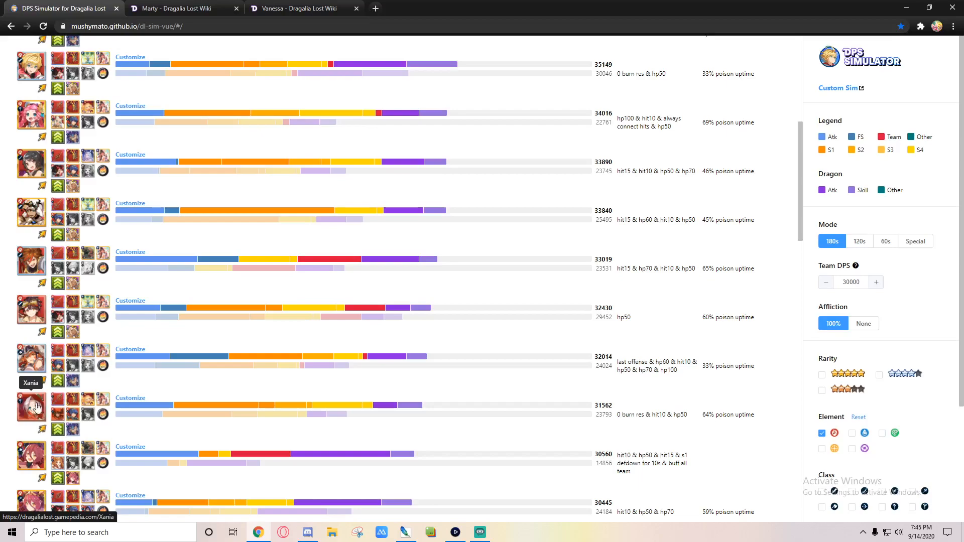
mouse_move(398, 422)
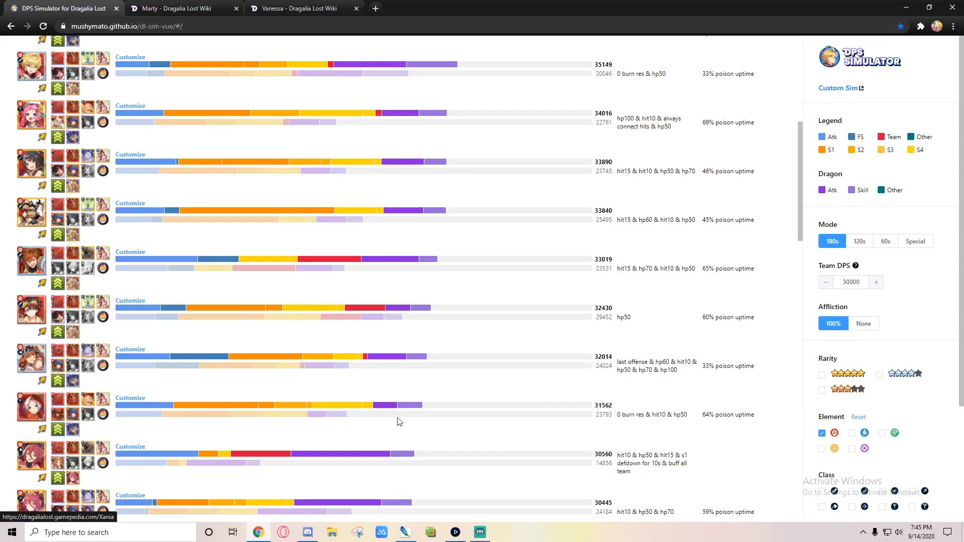
mouse_move(619, 405)
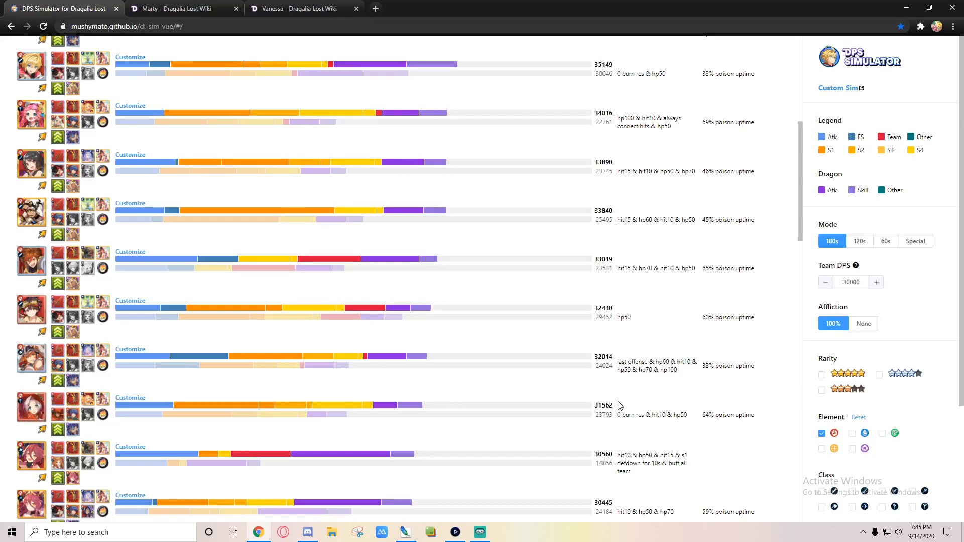
mouse_move(101, 382)
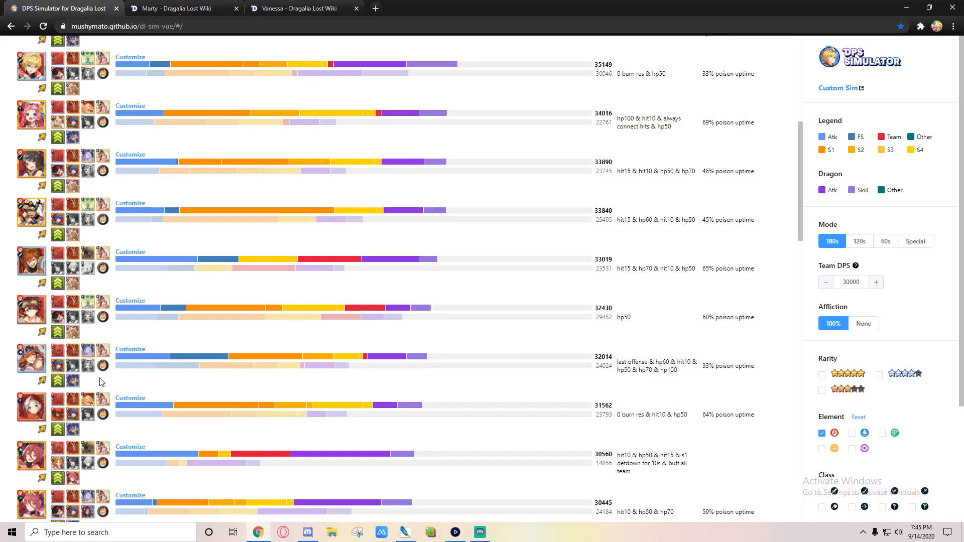
mouse_move(31, 359)
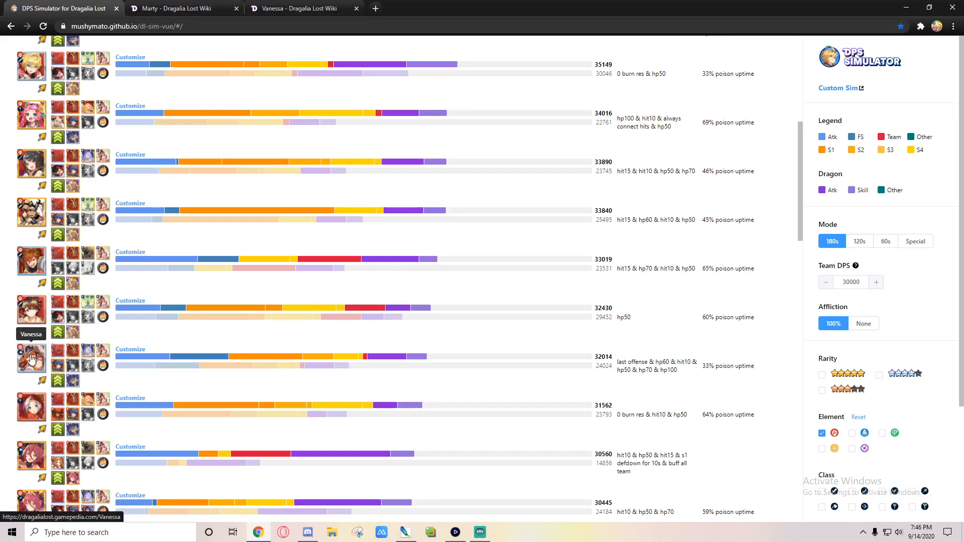
mouse_move(29, 357)
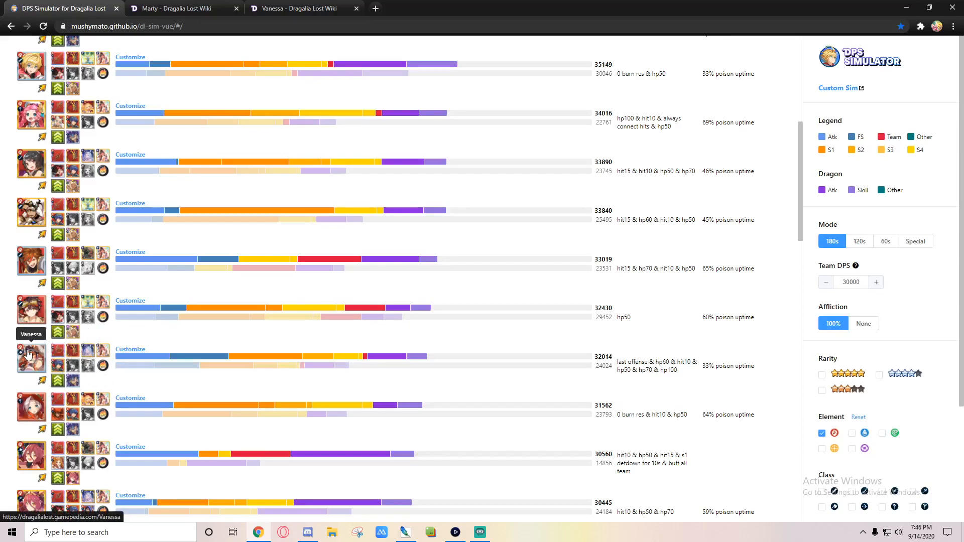
mouse_move(104, 353)
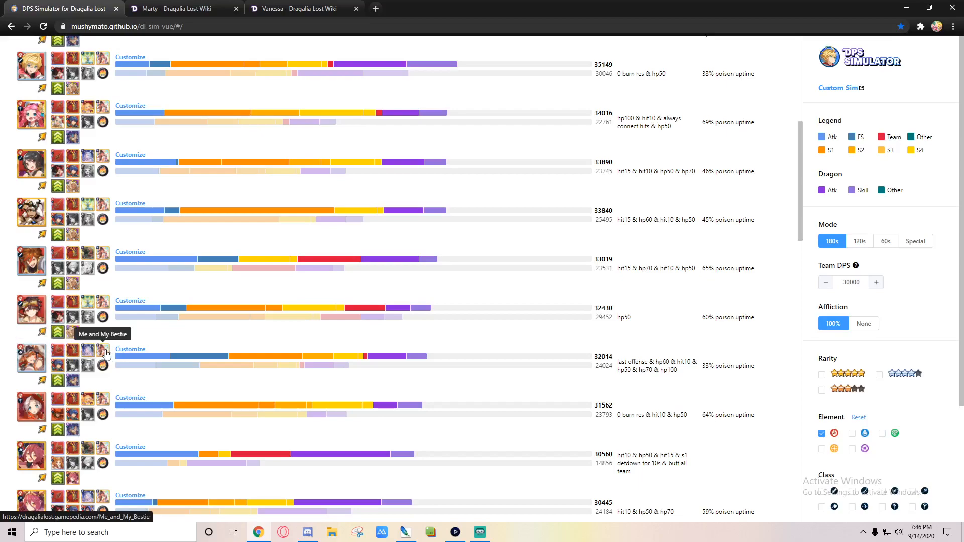
mouse_move(87, 351)
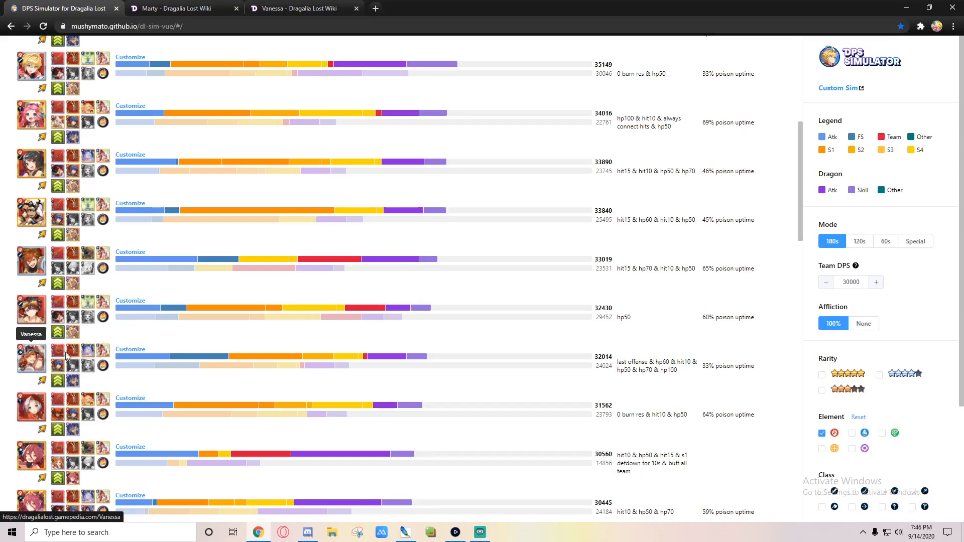
mouse_move(66, 356)
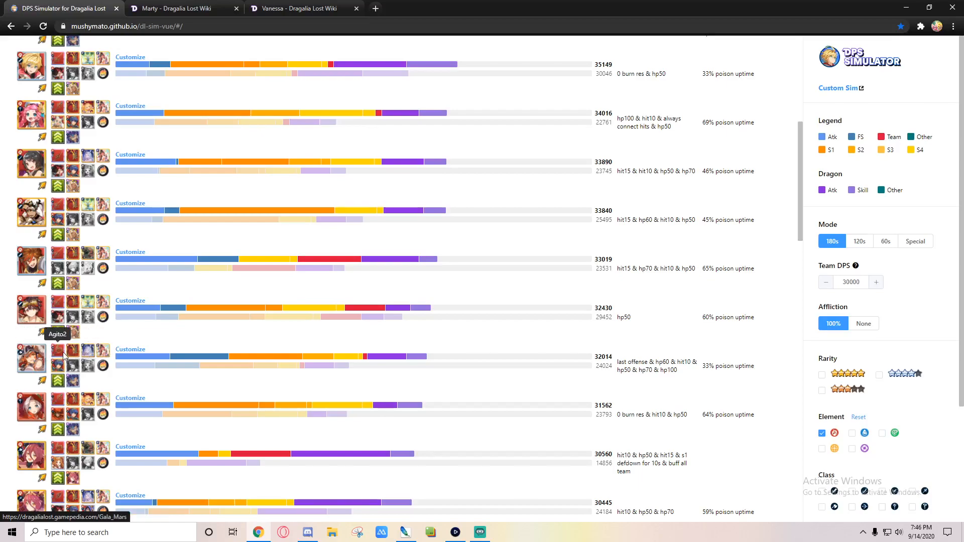
mouse_move(80, 370)
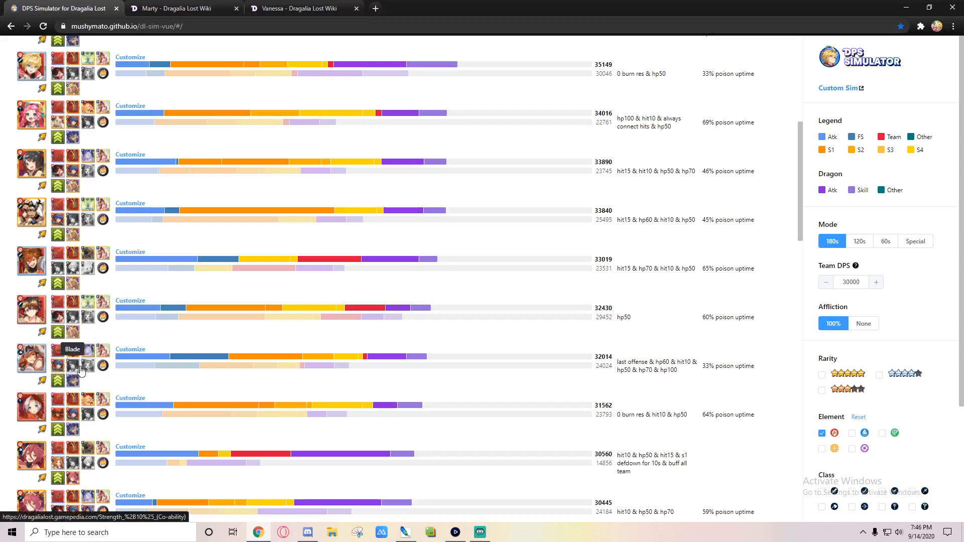
mouse_move(57, 387)
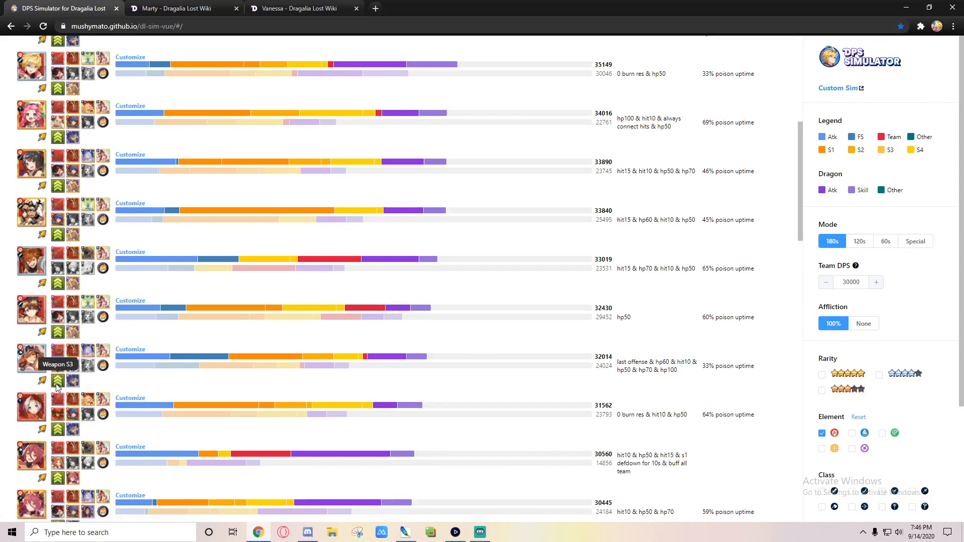
mouse_move(85, 386)
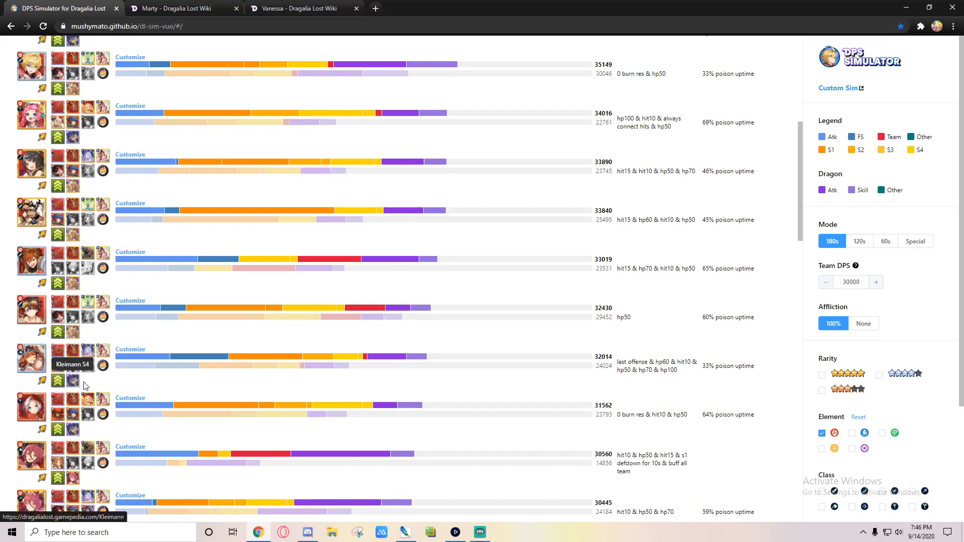
mouse_move(57, 353)
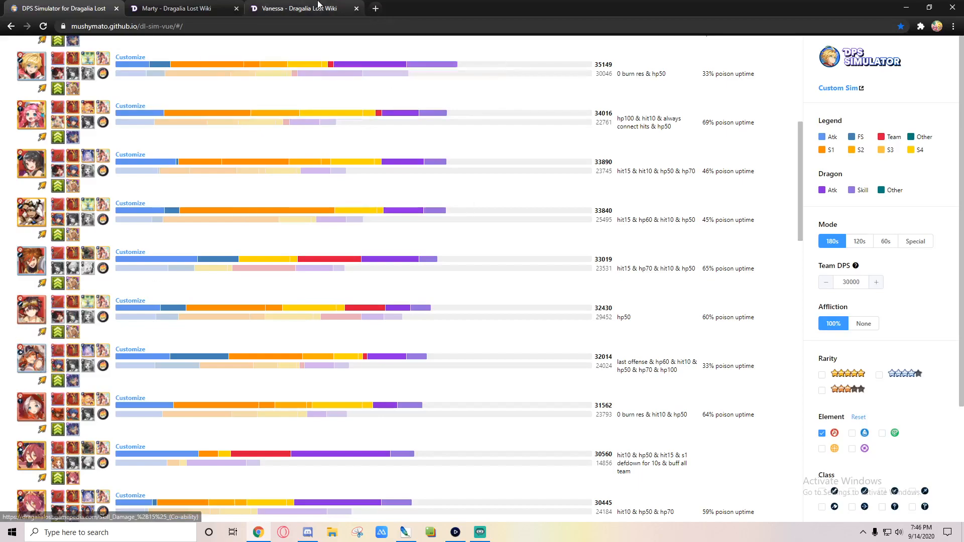
- Read Vanessa's skills and abilities, deselecting the Scarlet Warrior text afterward
click(301, 8)
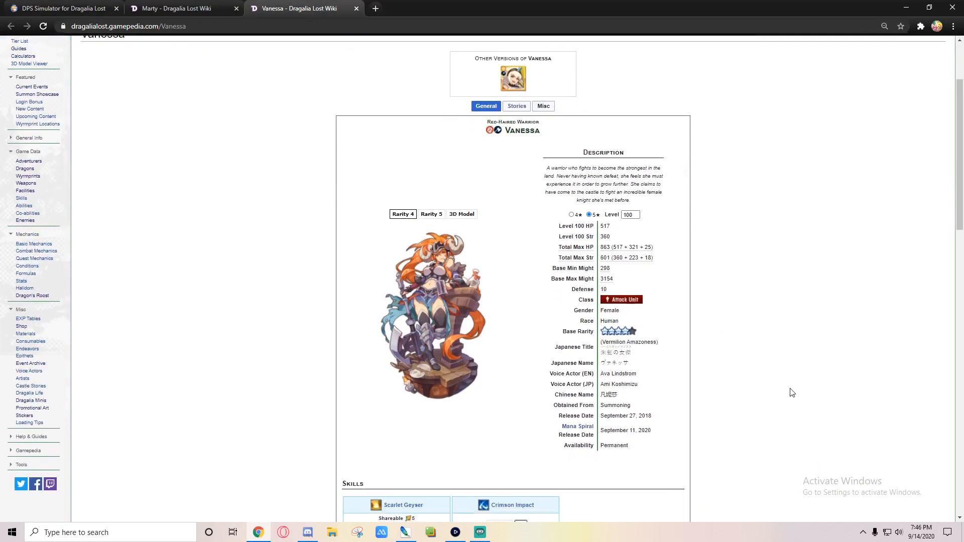
scroll(down, 3)
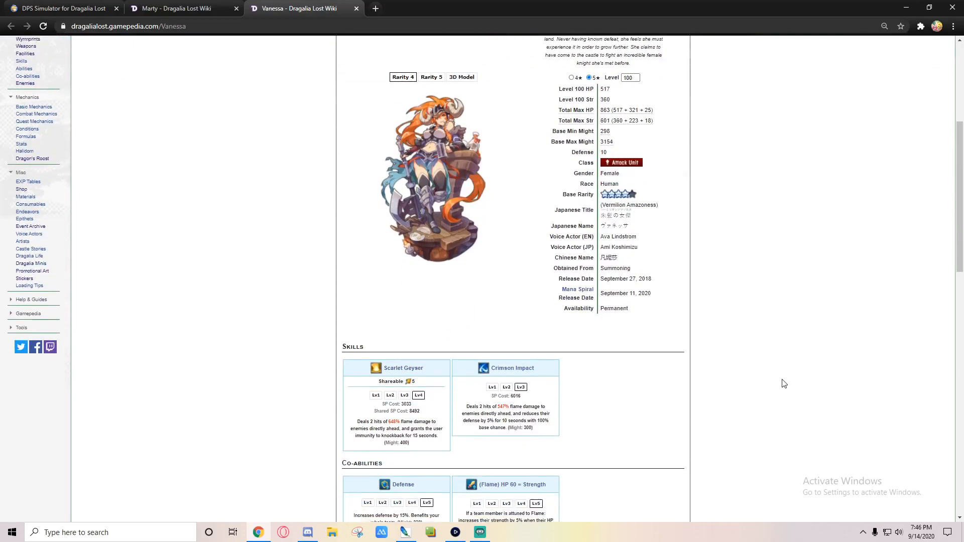
scroll(down, 3)
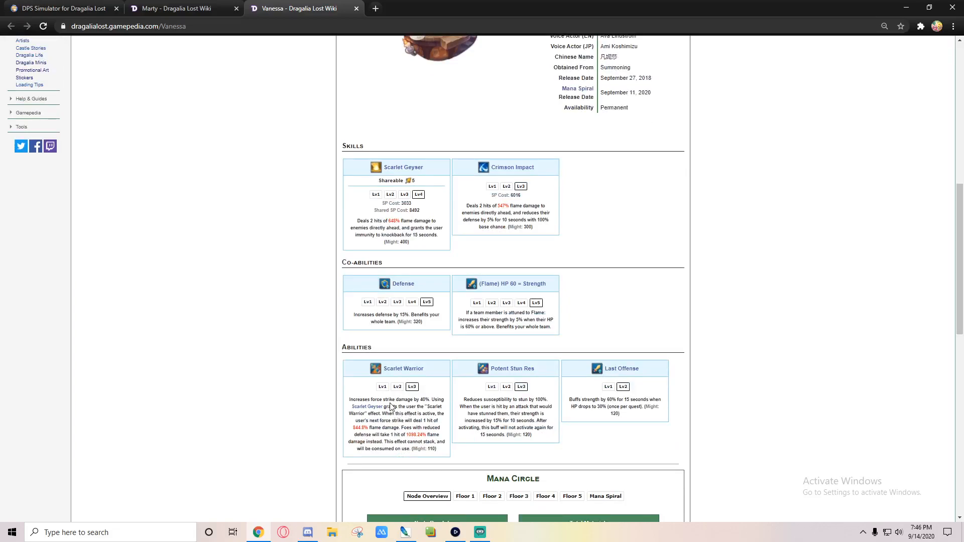
mouse_move(405, 275)
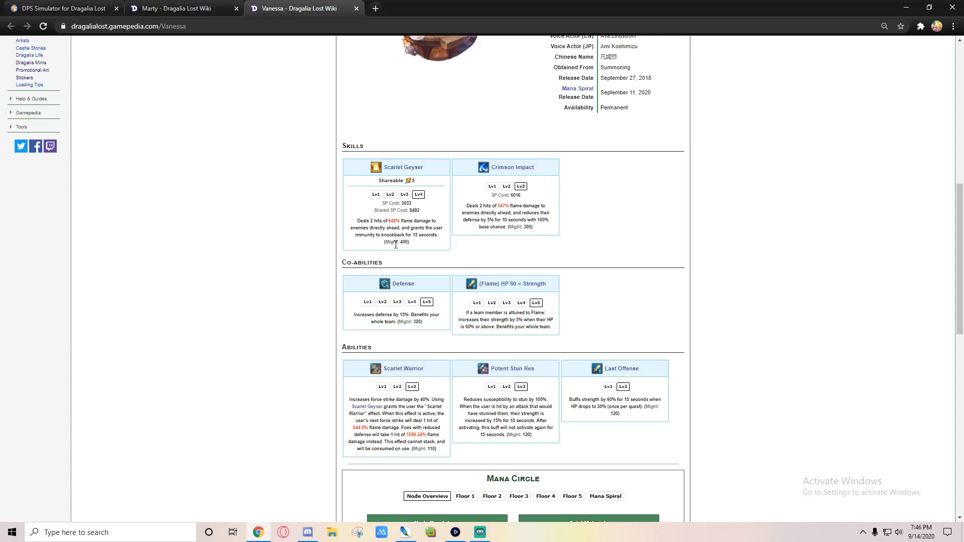
mouse_move(378, 401)
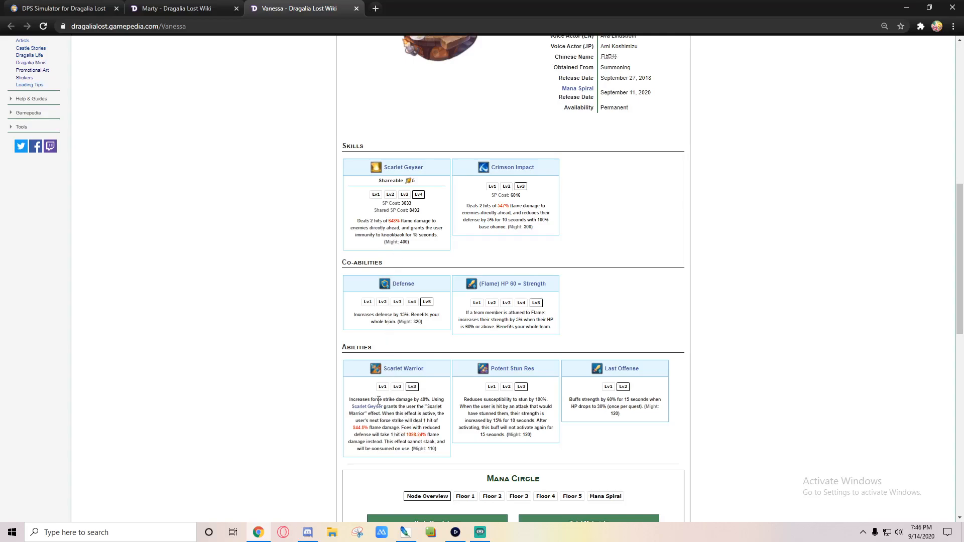
mouse_move(383, 414)
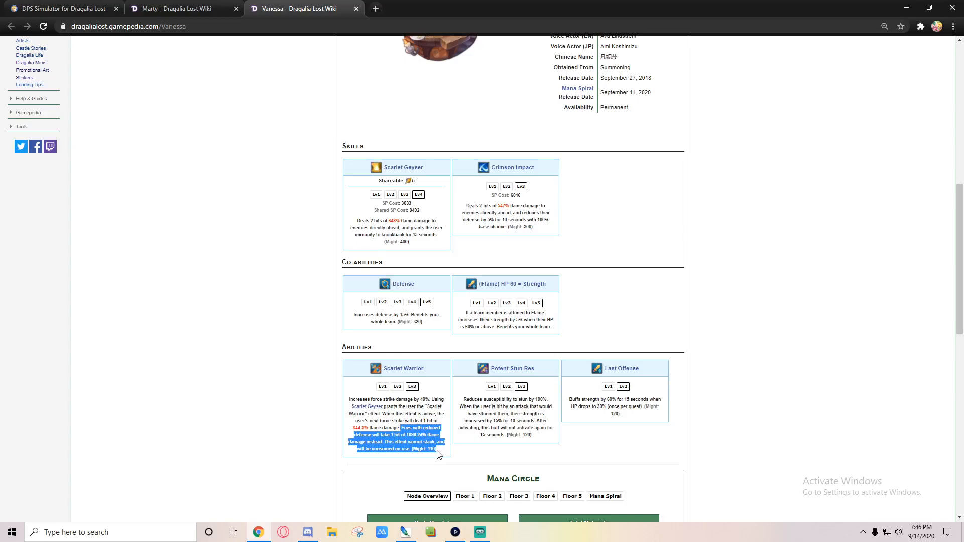
click(403, 436)
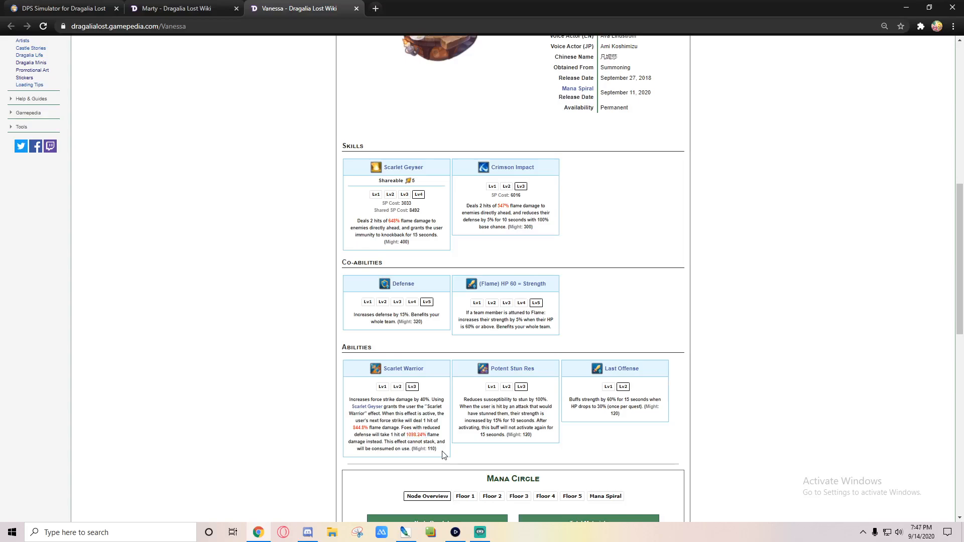
mouse_move(441, 458)
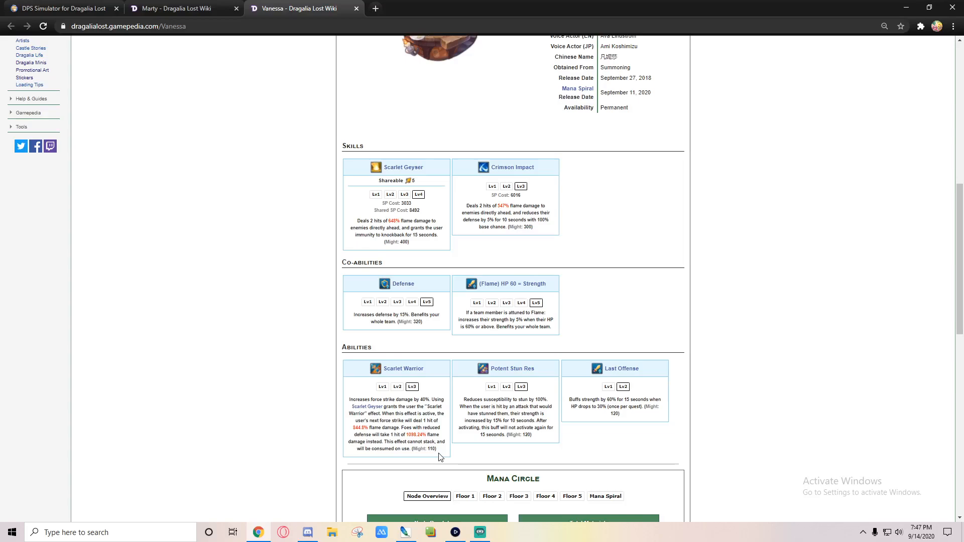
mouse_move(463, 471)
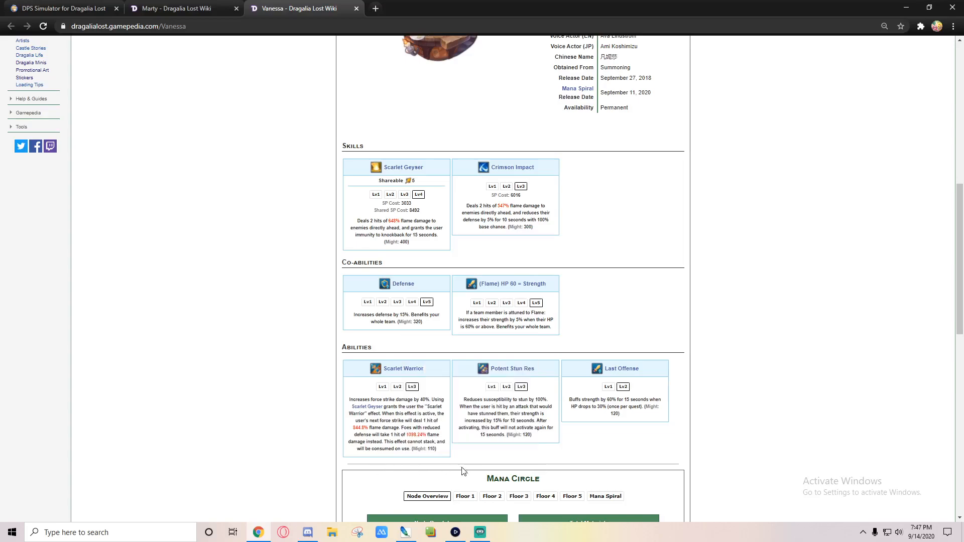
mouse_move(452, 450)
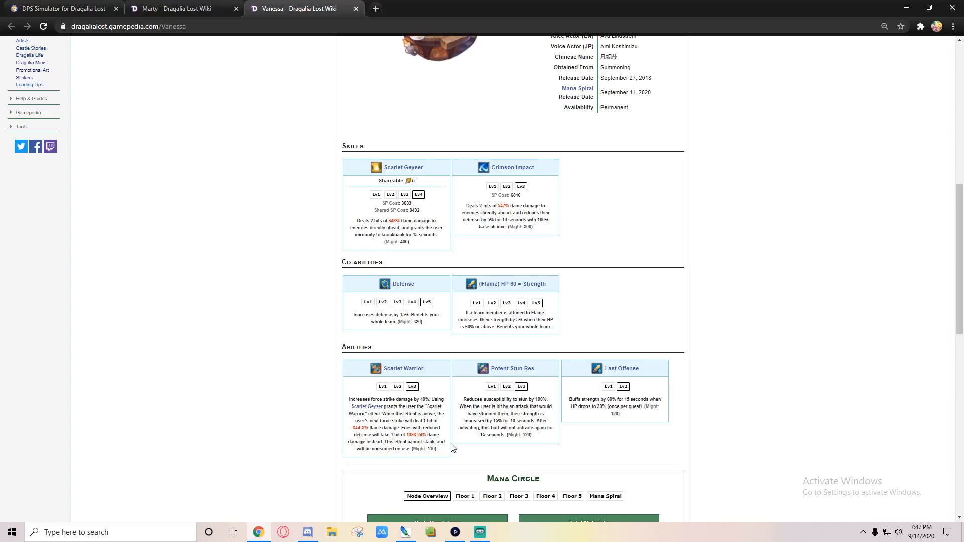
mouse_move(4, 46)
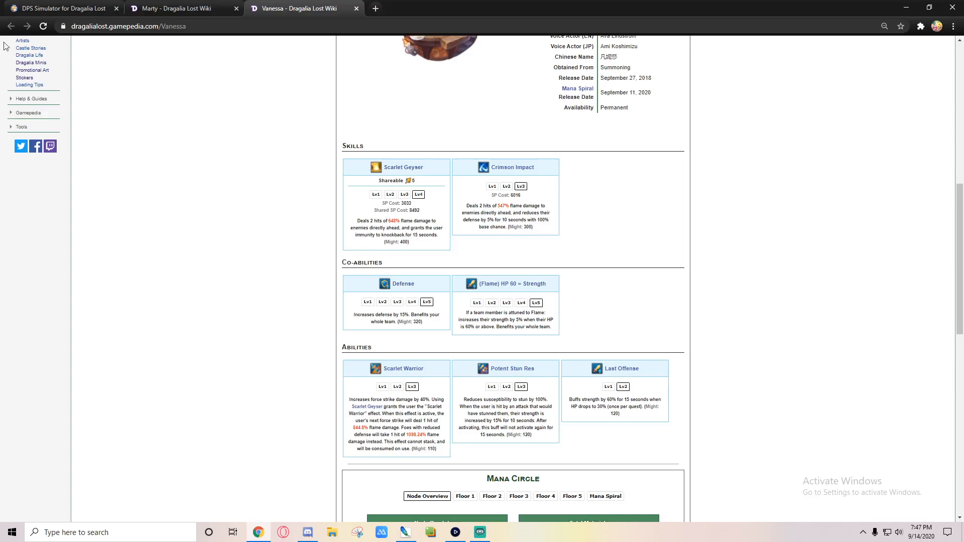
click(61, 8)
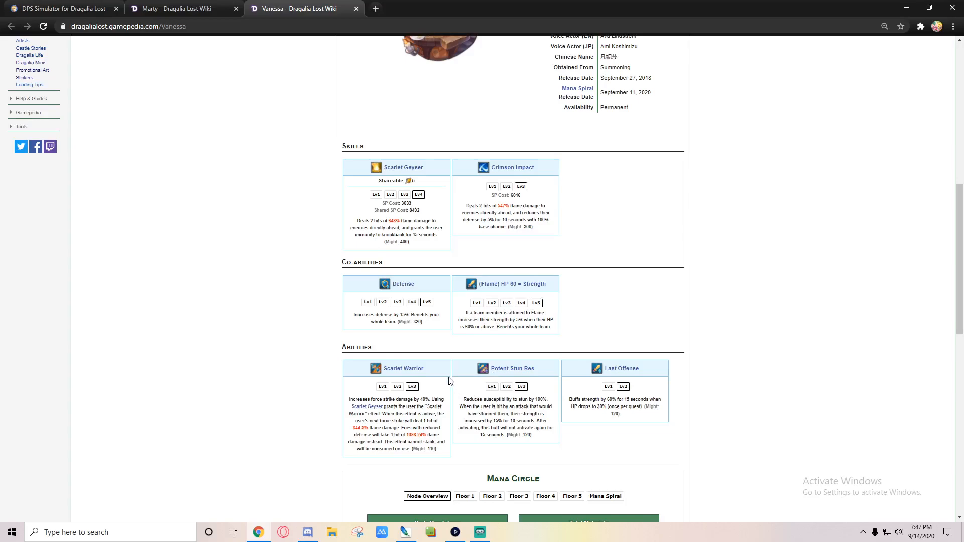
mouse_move(452, 367)
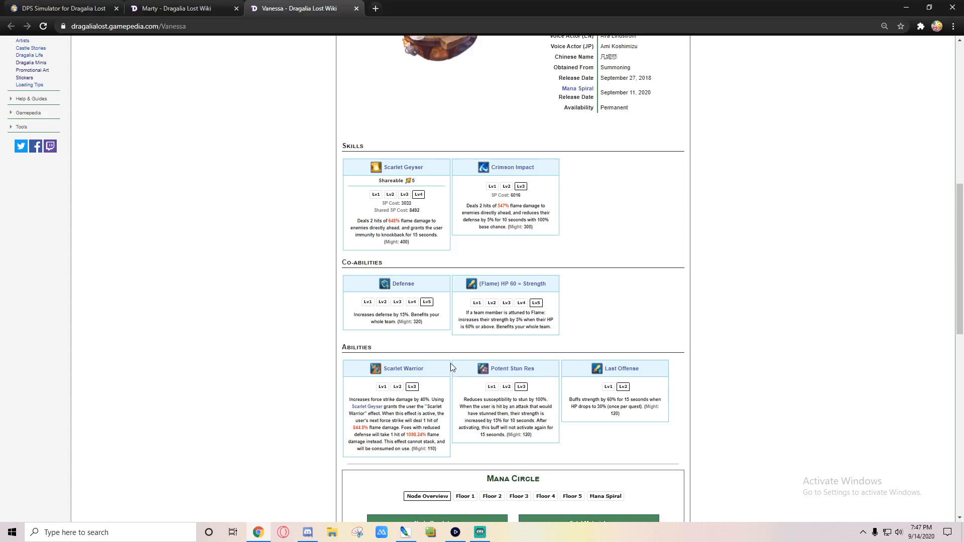
mouse_move(136, 185)
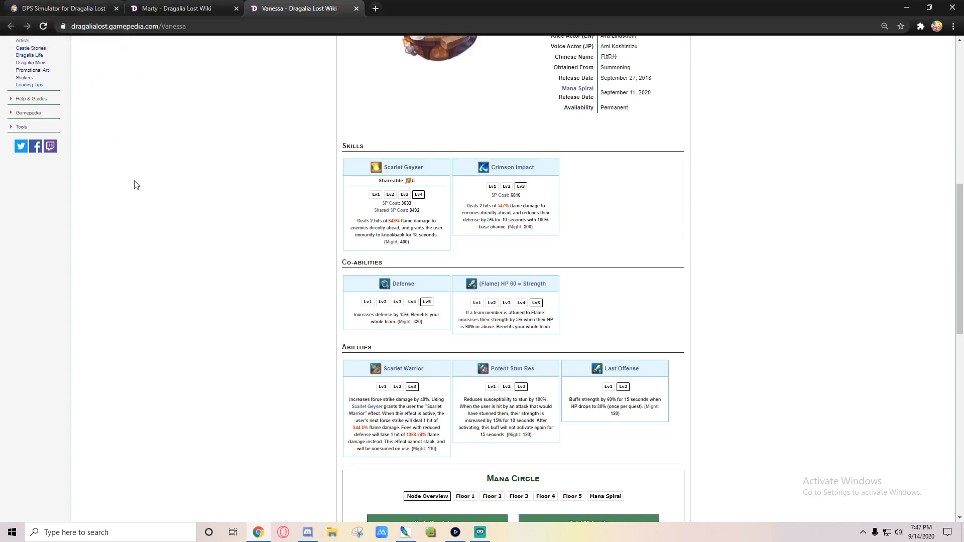
mouse_move(211, 276)
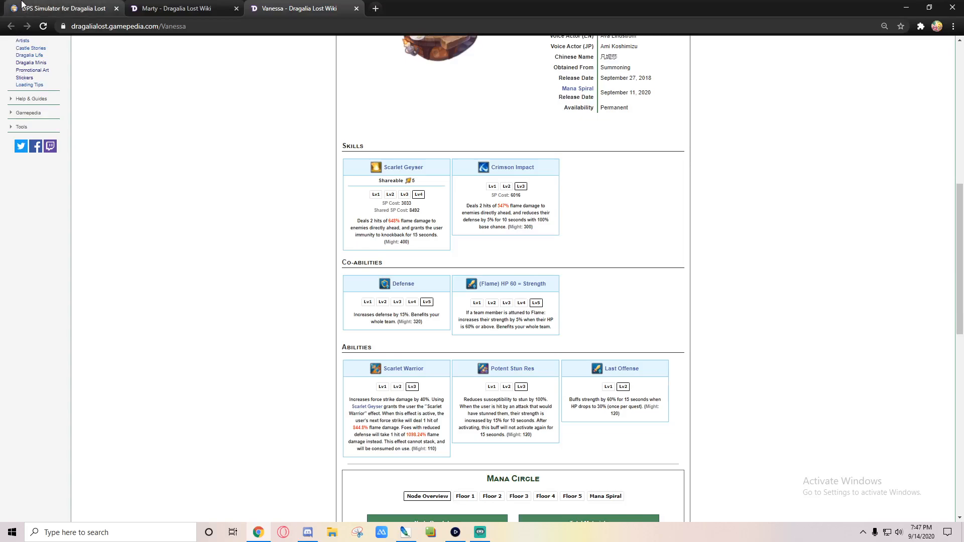
- Review the flame rankings up to the top score of 48,106, then return to Vanessa's page
click(58, 8)
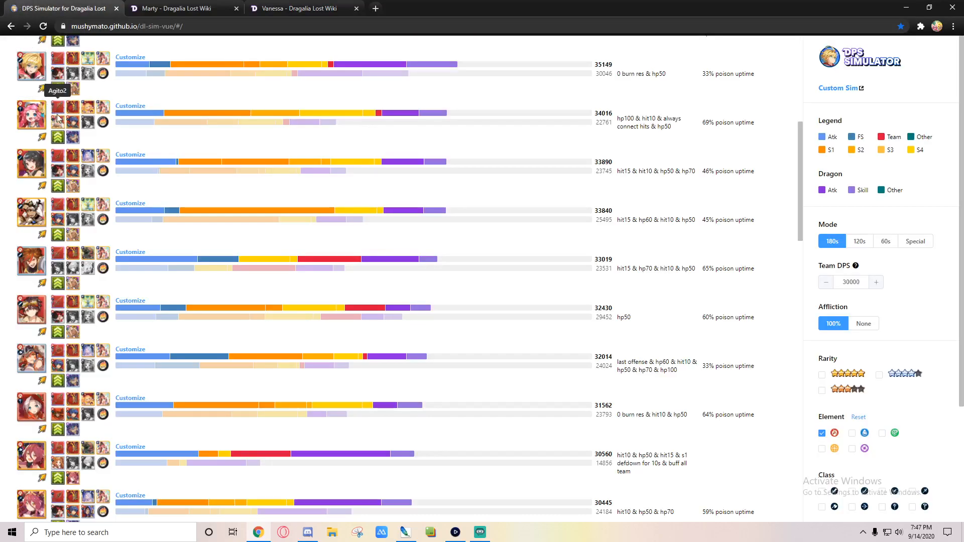
scroll(up, 3)
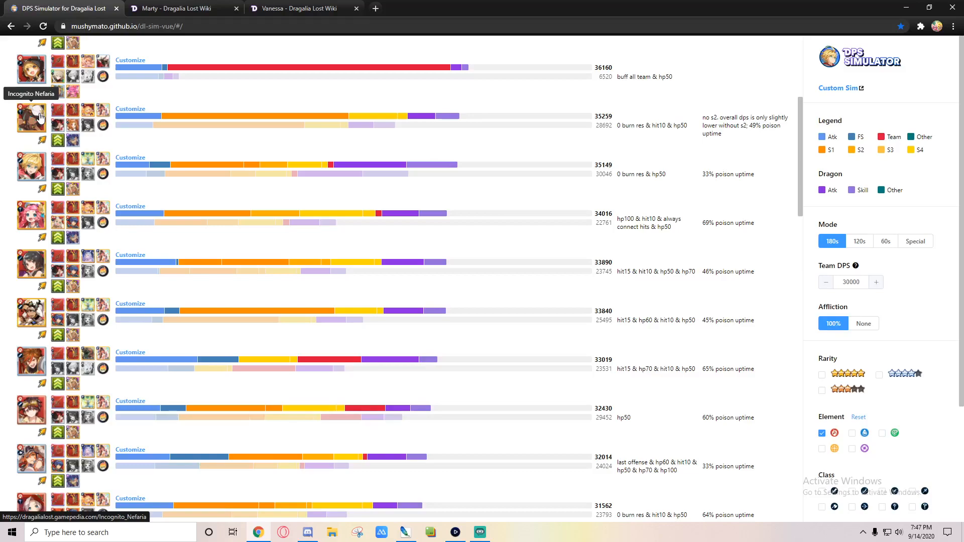
scroll(up, 3)
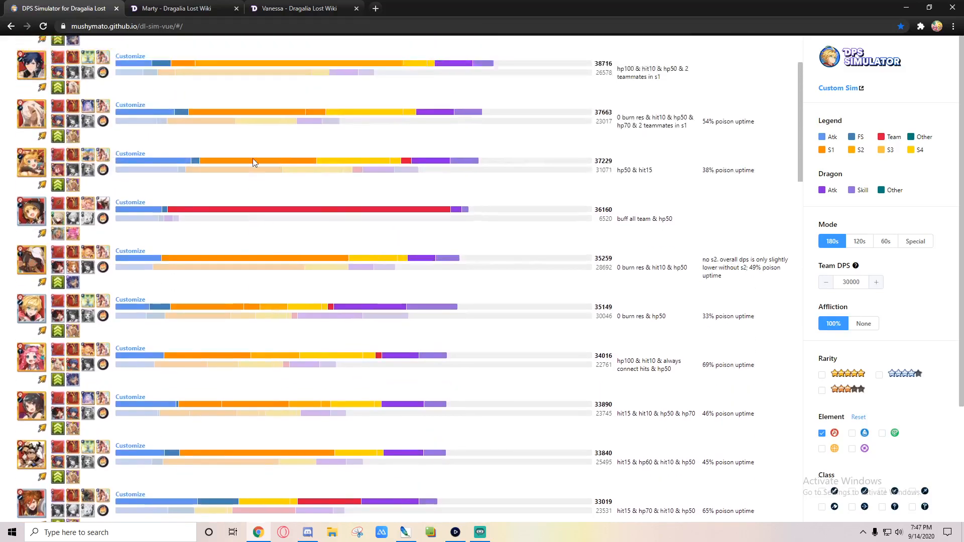
scroll(up, 3)
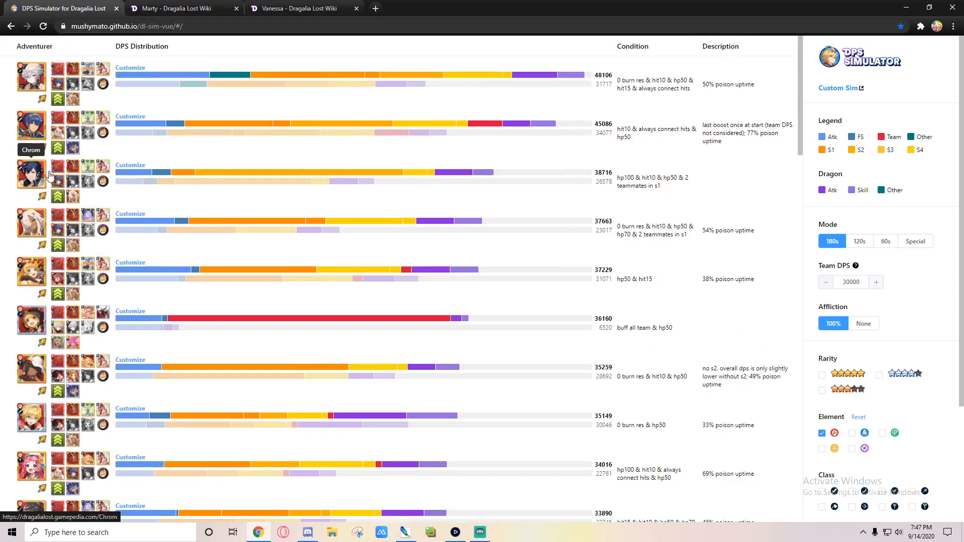
scroll(down, 3)
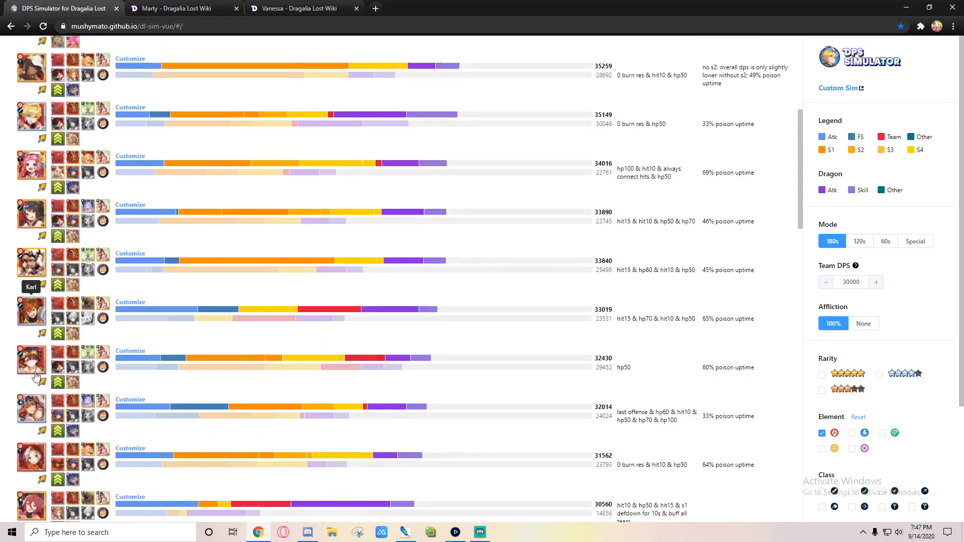
click(302, 8)
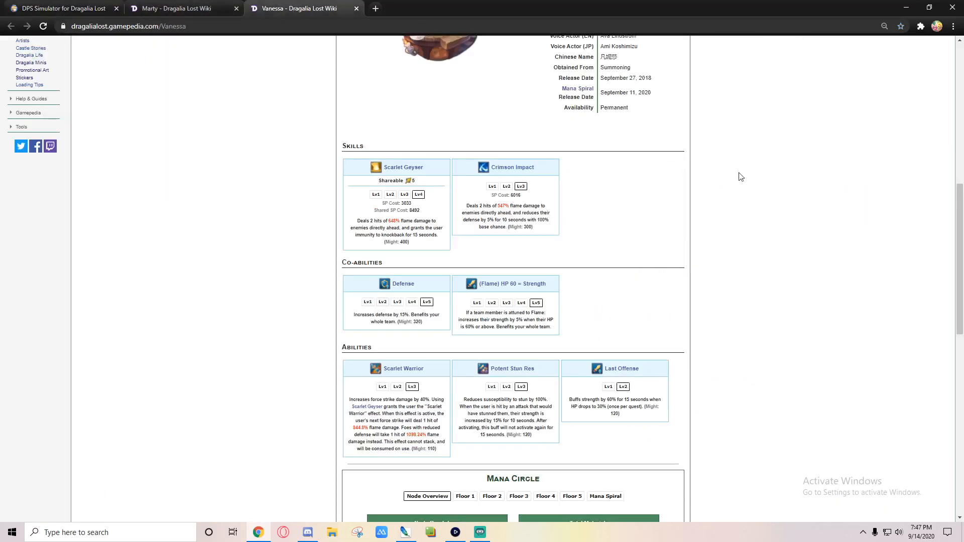
mouse_move(810, 219)
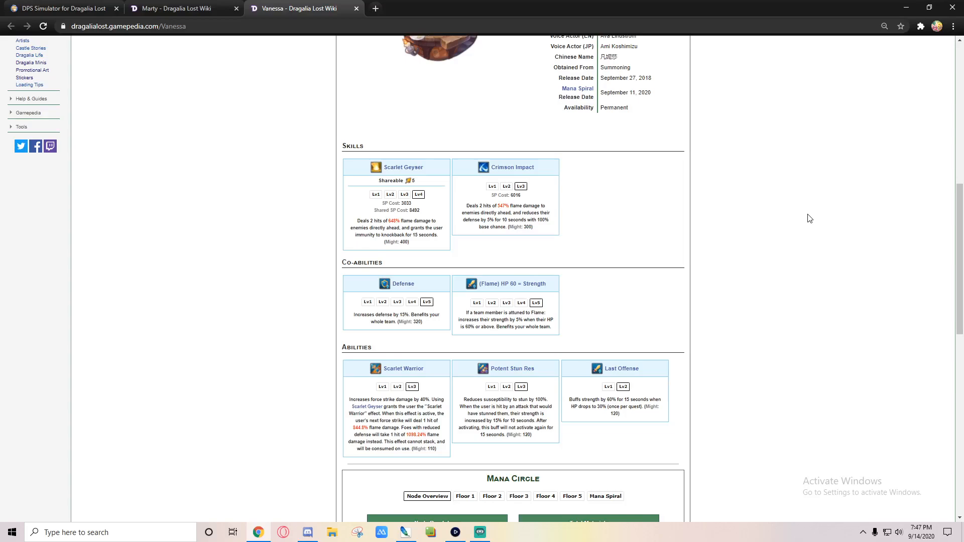
mouse_move(184, 8)
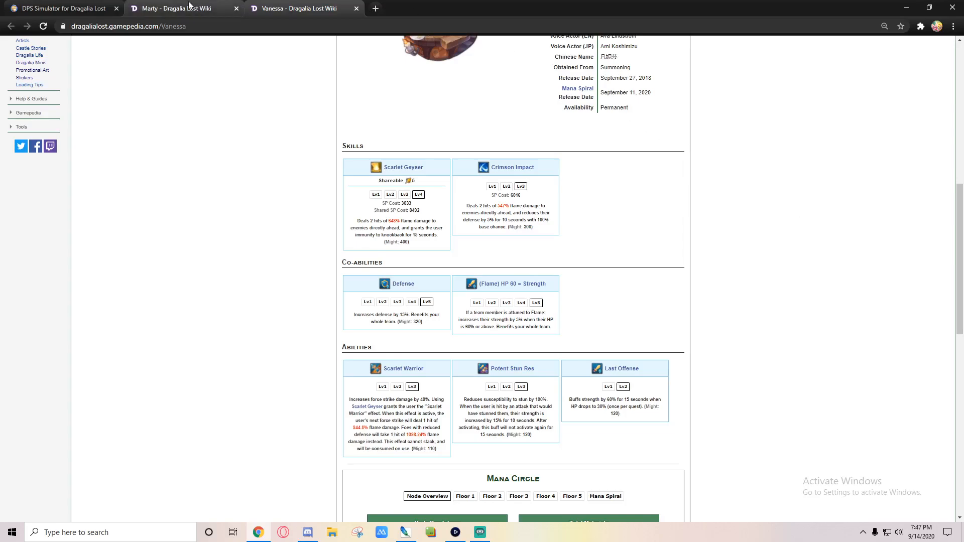
- Pass through the DPS rankings to reach Marty's wiki page
click(62, 8)
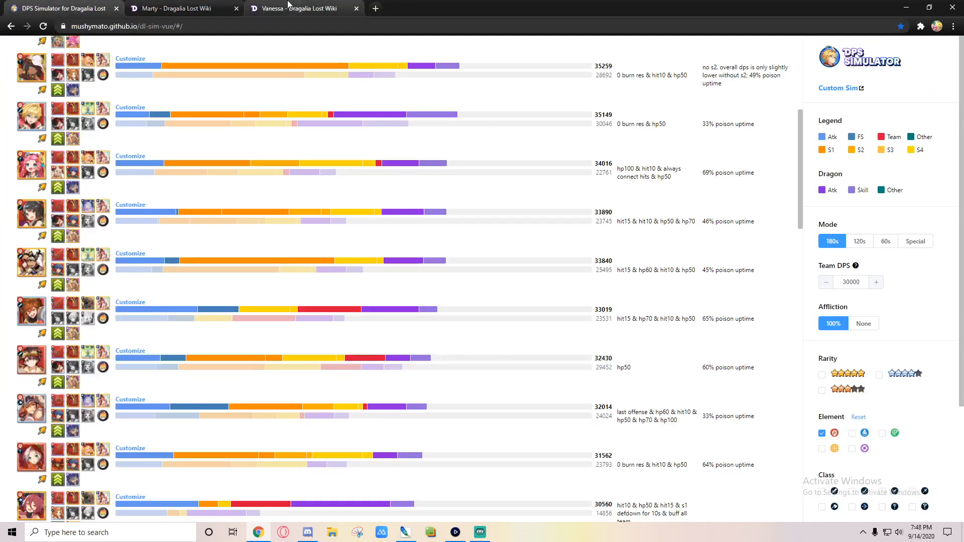
click(179, 8)
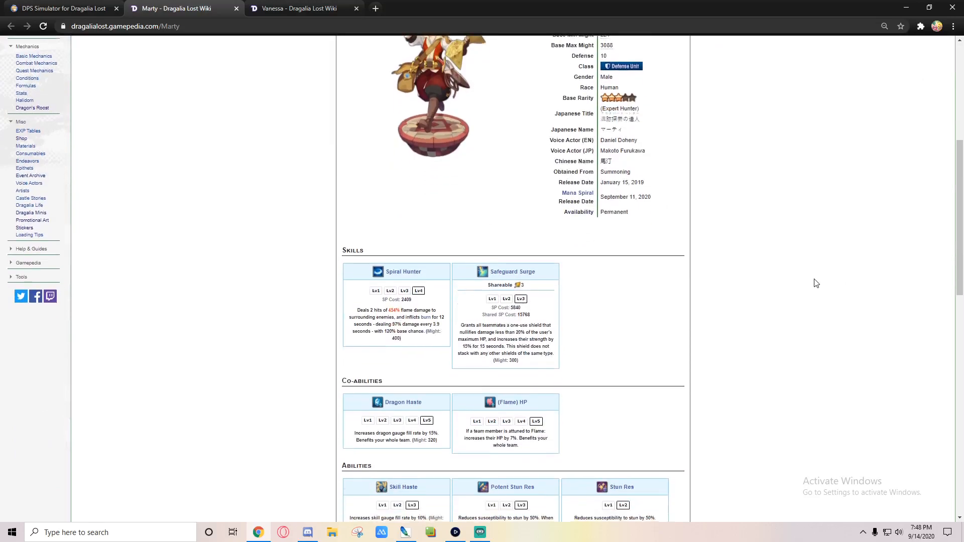
- Highlight text in Marty's Spiral Hunter, Safeguard Surge and Skill Haste descriptions, then return to the rankings
scroll(down, 3)
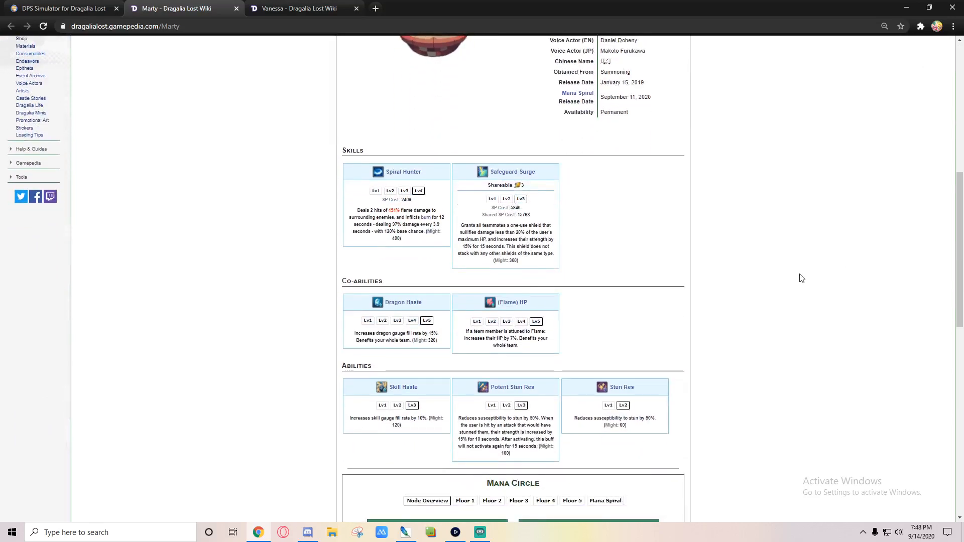
mouse_move(402, 217)
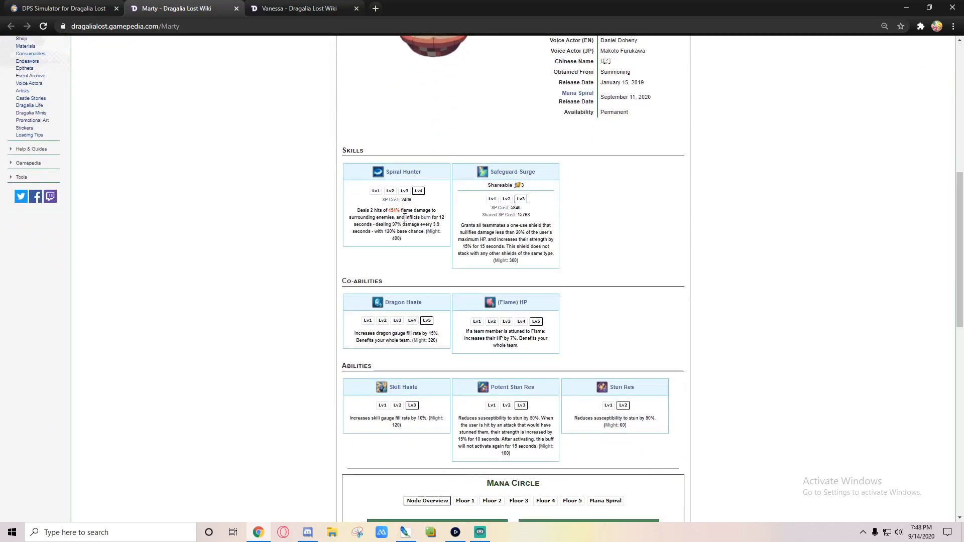
double_click(418, 217)
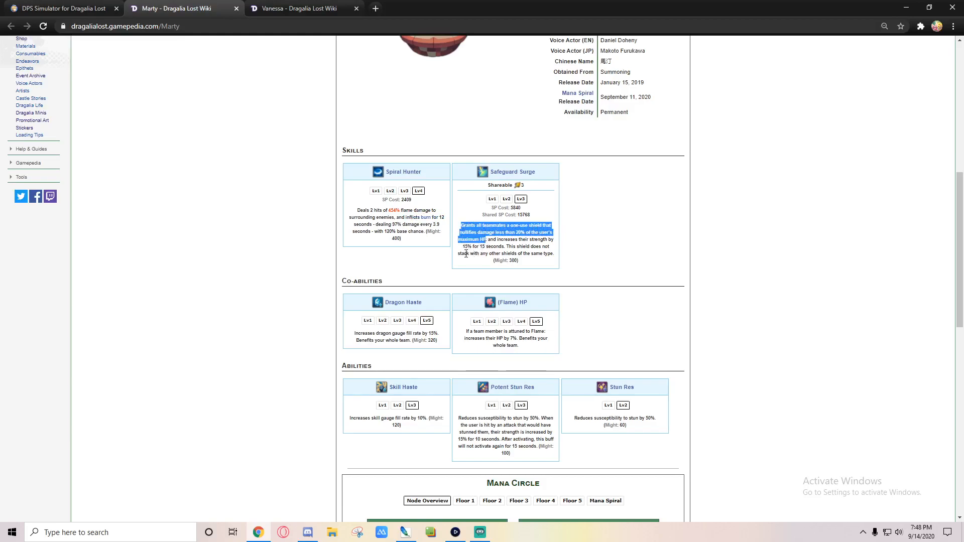
click(464, 253)
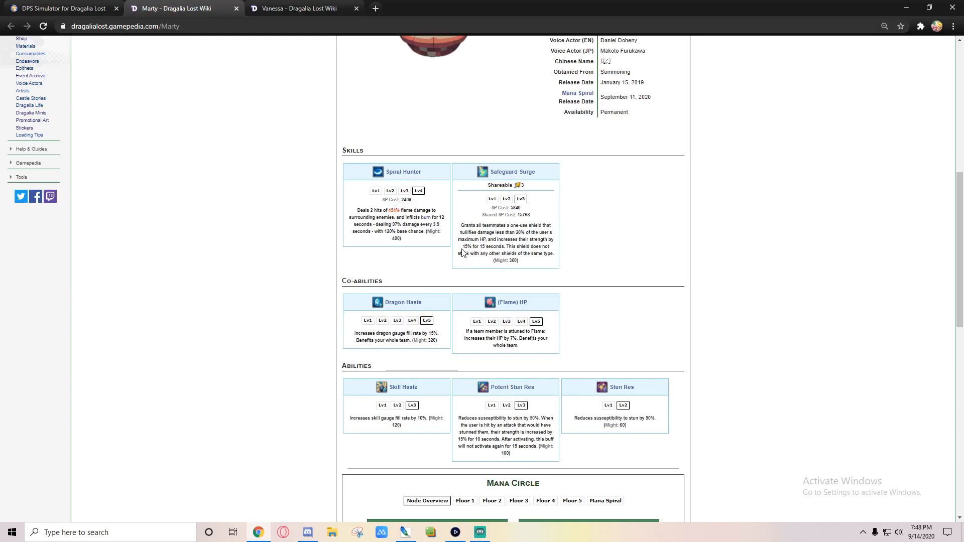
double_click(481, 246)
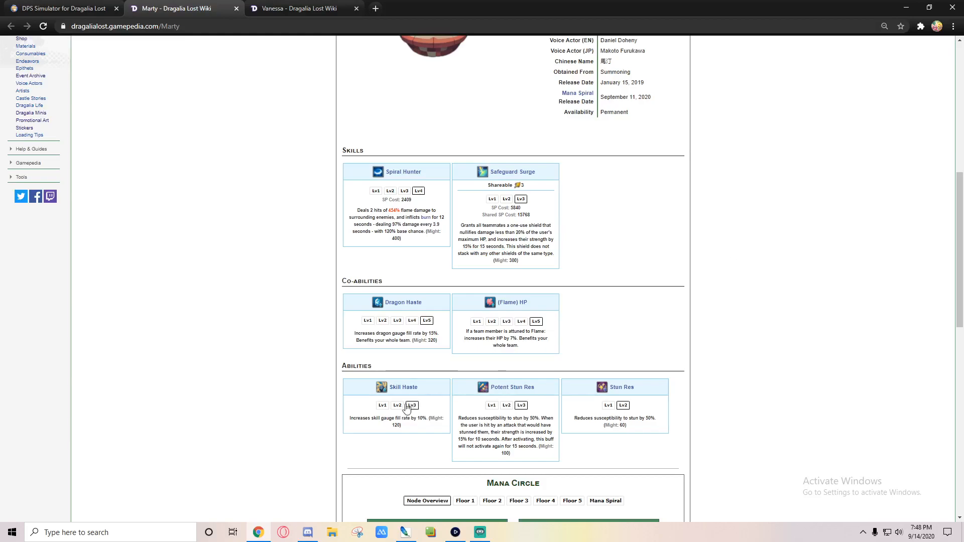
double_click(397, 418)
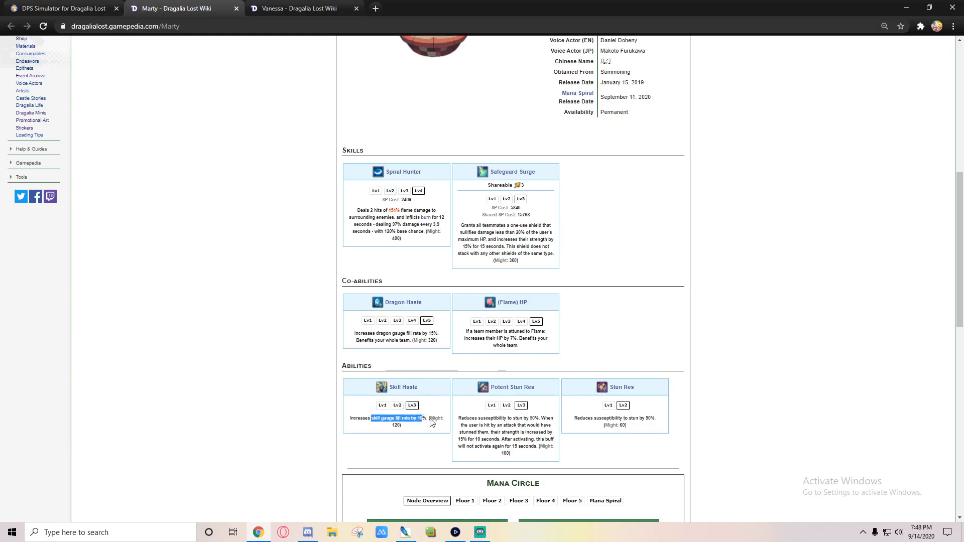
mouse_move(402, 232)
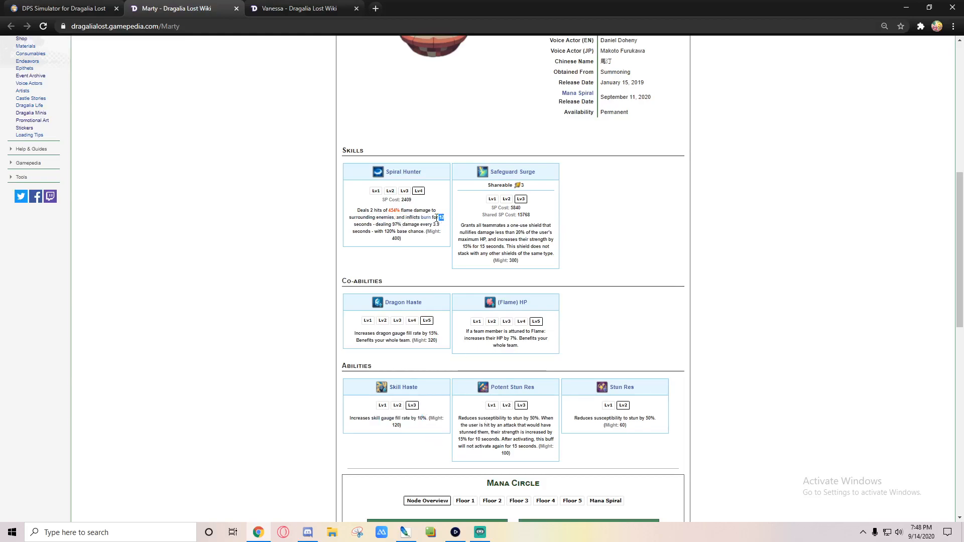
click(62, 8)
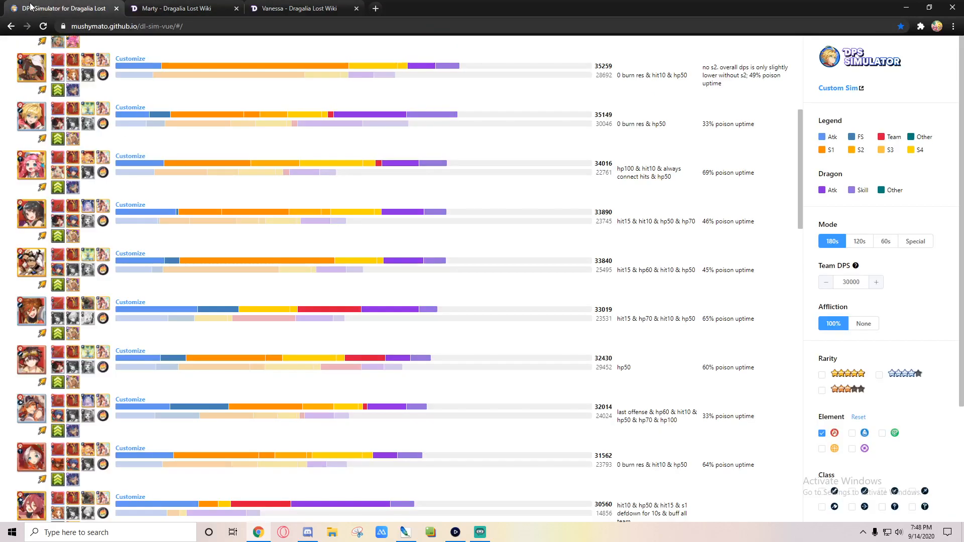
mouse_move(88, 356)
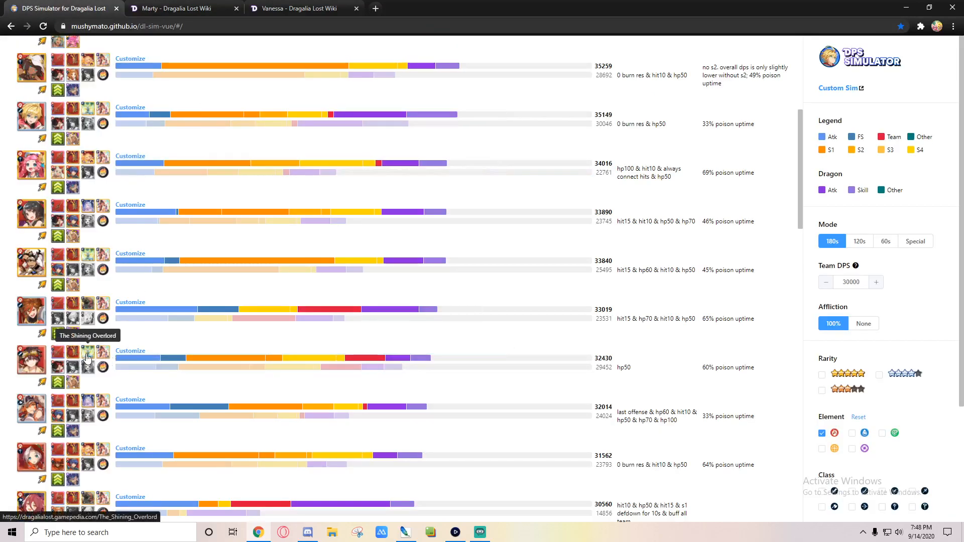
mouse_move(107, 350)
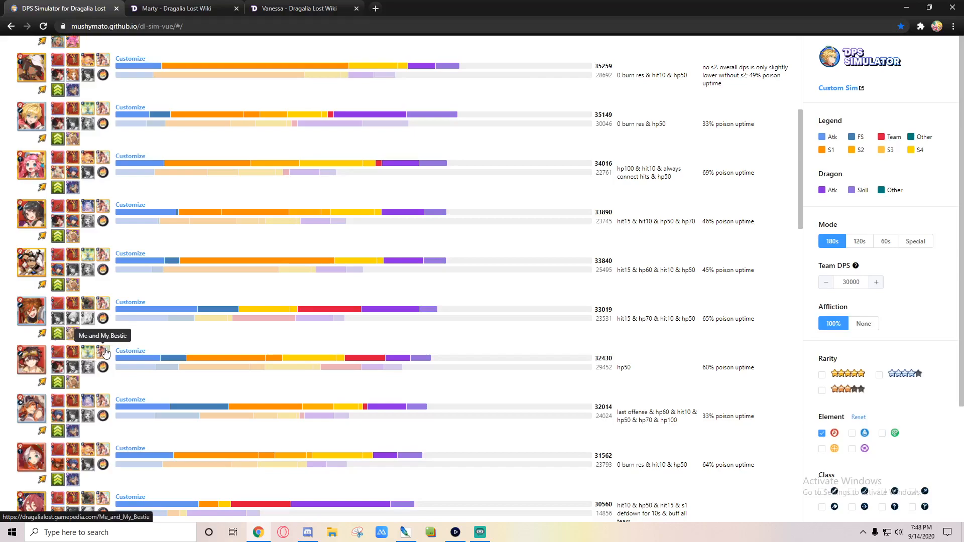
mouse_move(58, 370)
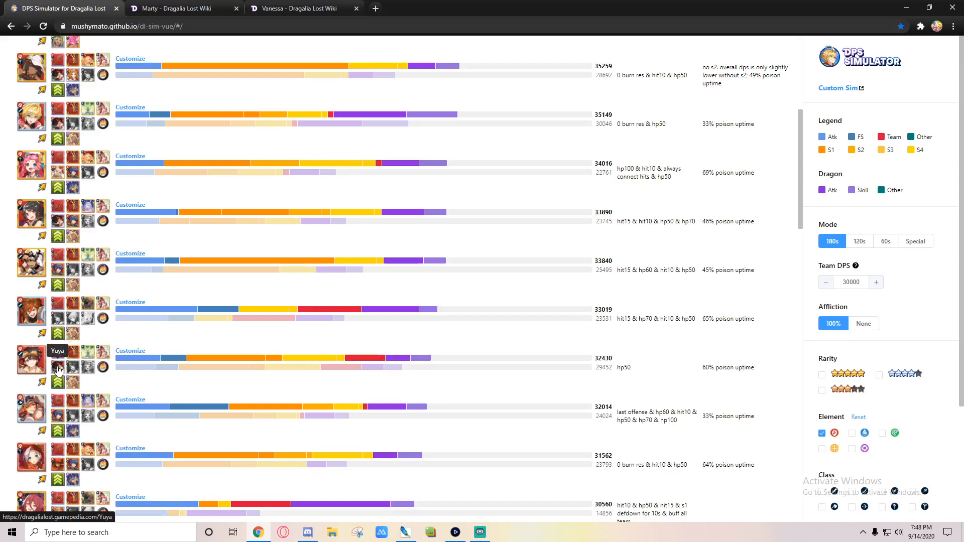
mouse_move(71, 339)
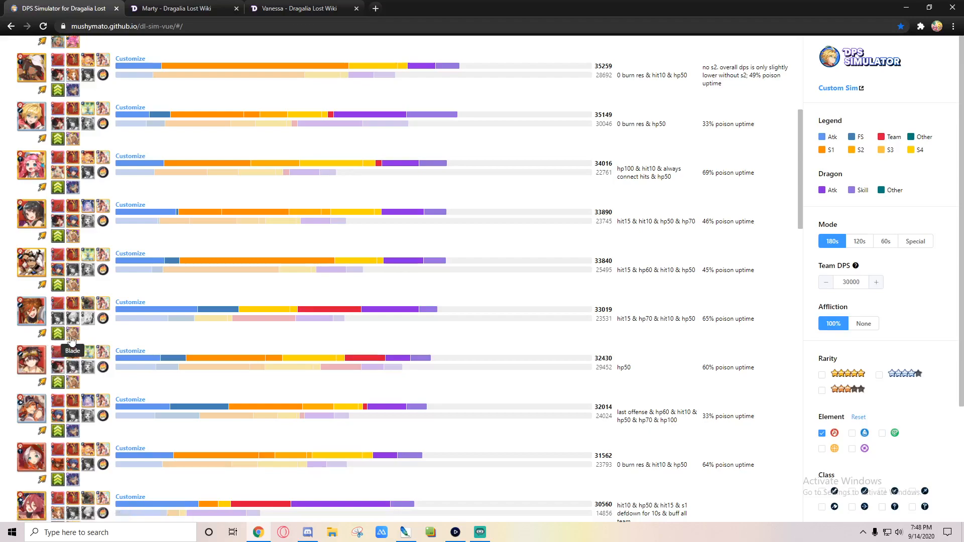
mouse_move(69, 357)
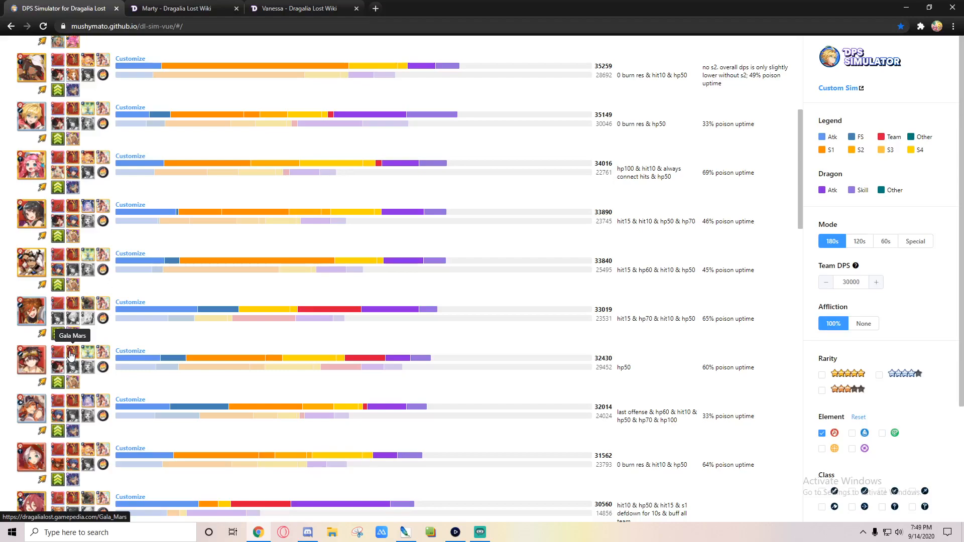
mouse_move(72, 362)
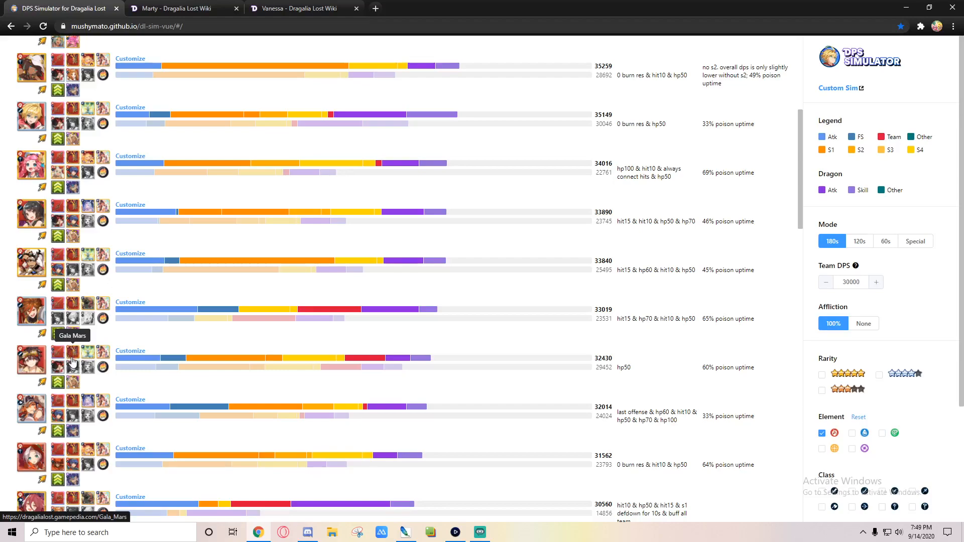
mouse_move(72, 370)
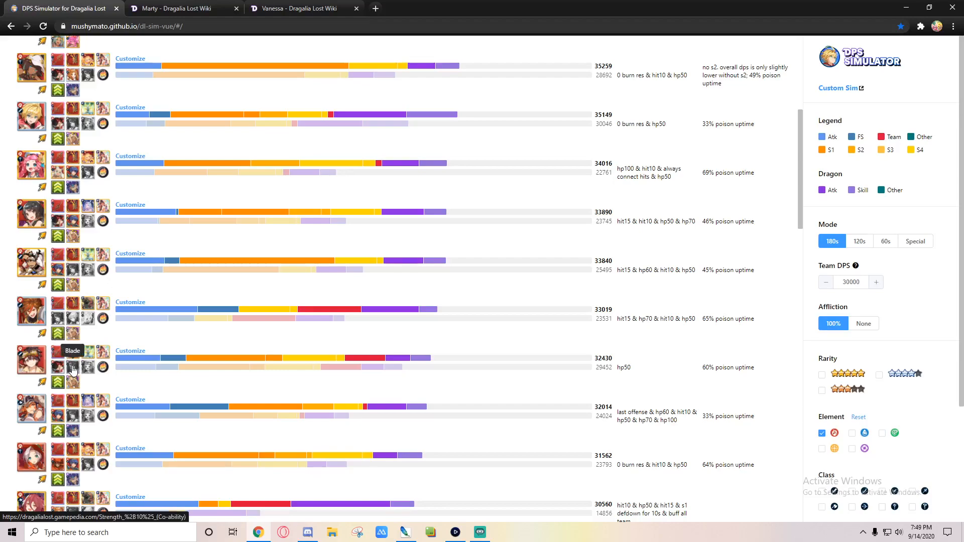
mouse_move(94, 394)
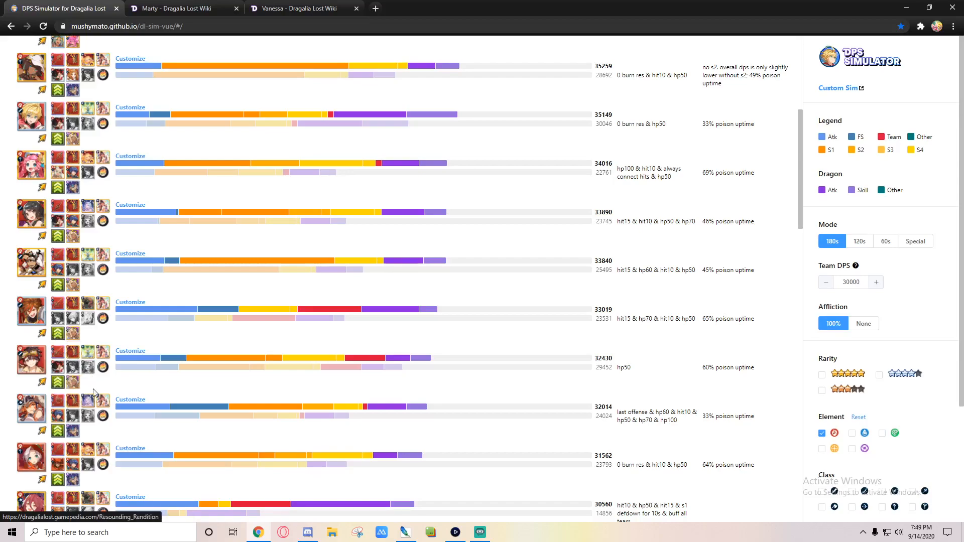
mouse_move(32, 358)
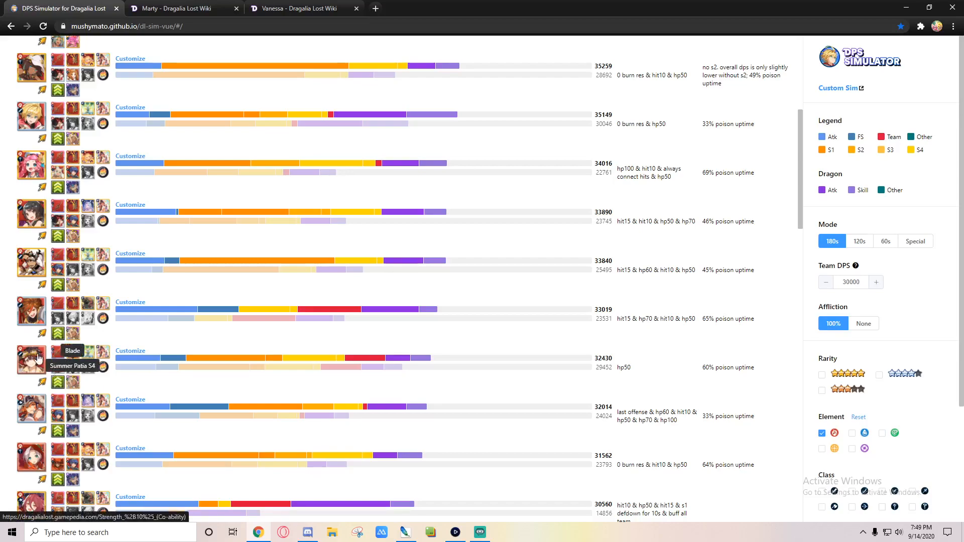
mouse_move(58, 356)
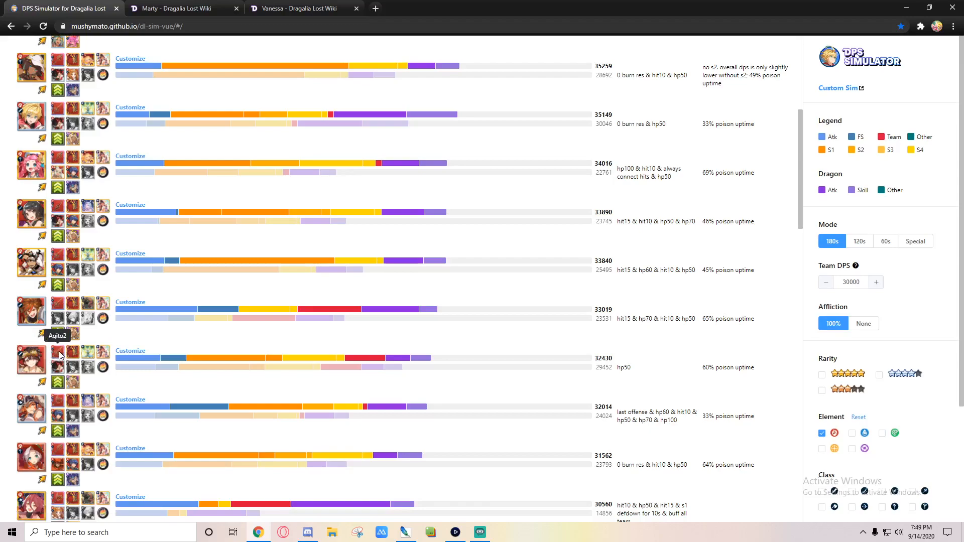
mouse_move(104, 373)
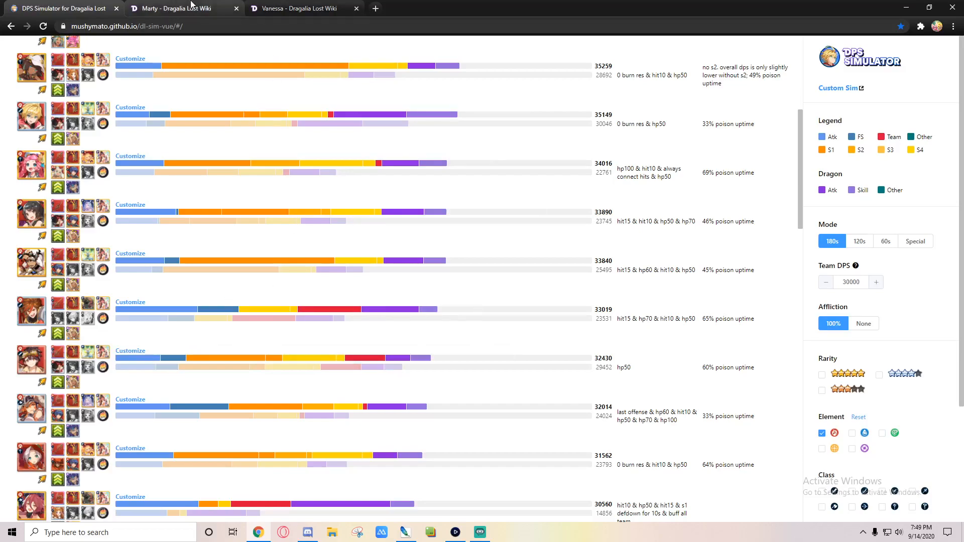
- Return to Marty's wiki page showing Spiral Hunter and Safeguard Surge
click(178, 8)
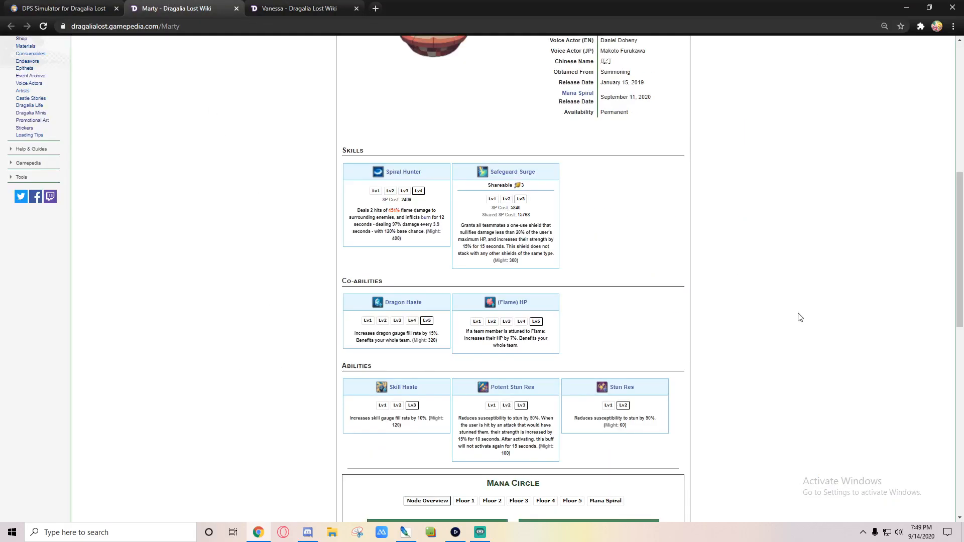
mouse_move(825, 310)
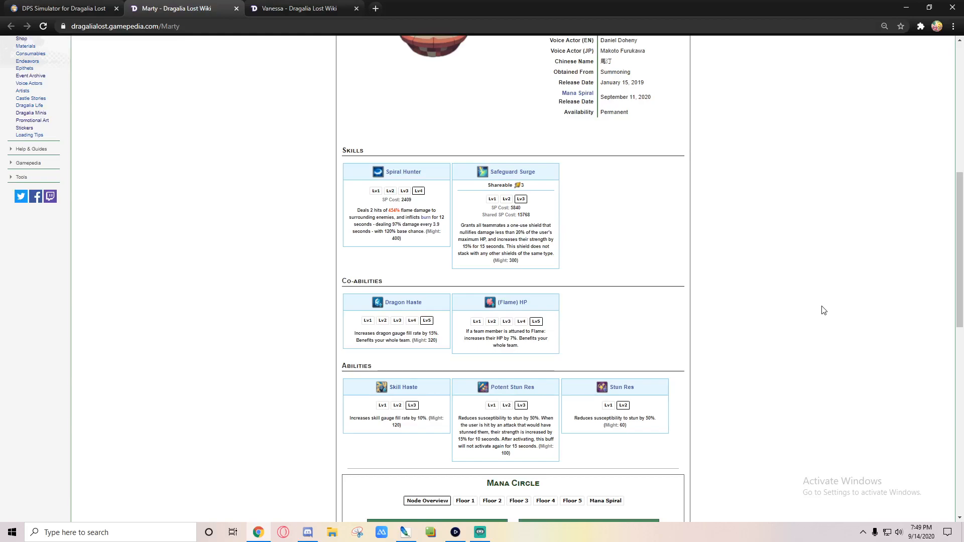
- Bring back the flame-element DPS rankings, topped at 35,259 in this section
click(58, 8)
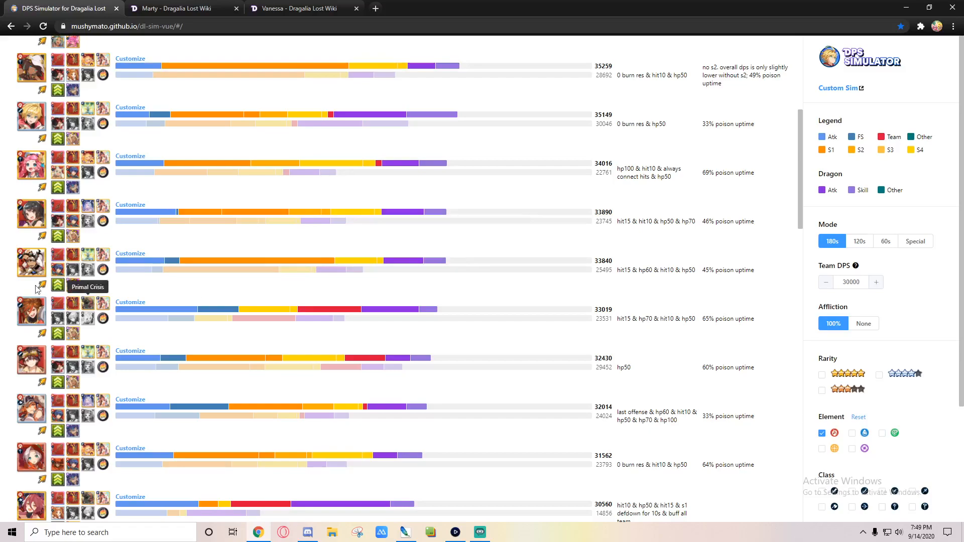
mouse_move(131, 123)
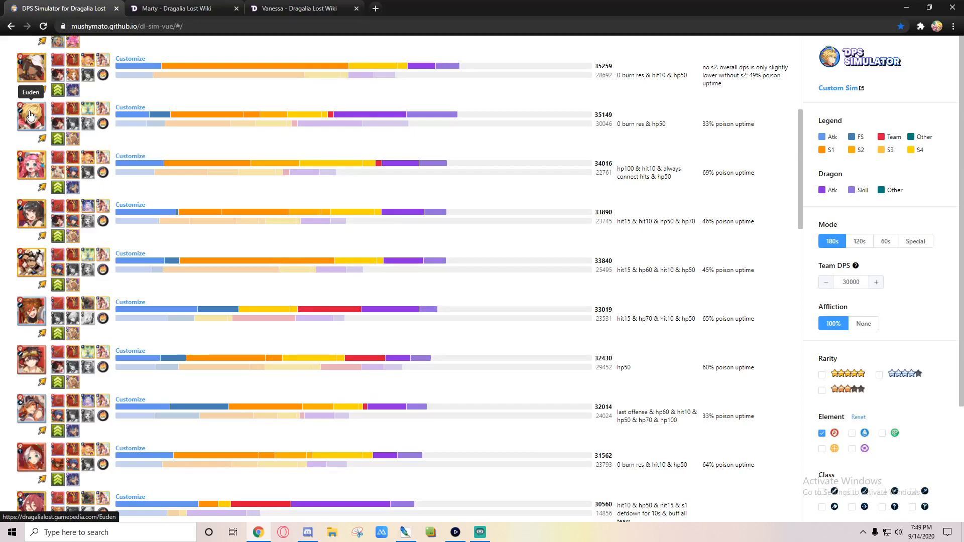
mouse_move(30, 121)
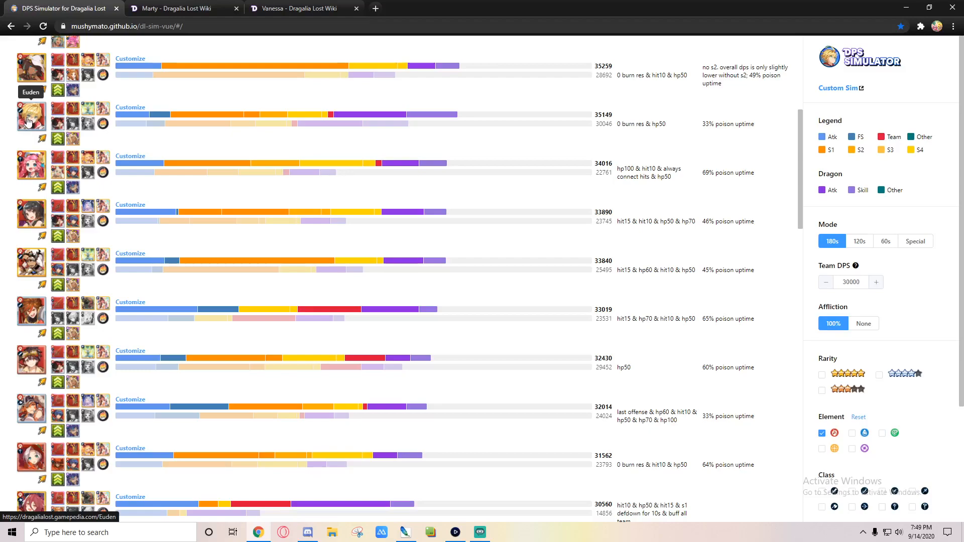
scroll(up, 3)
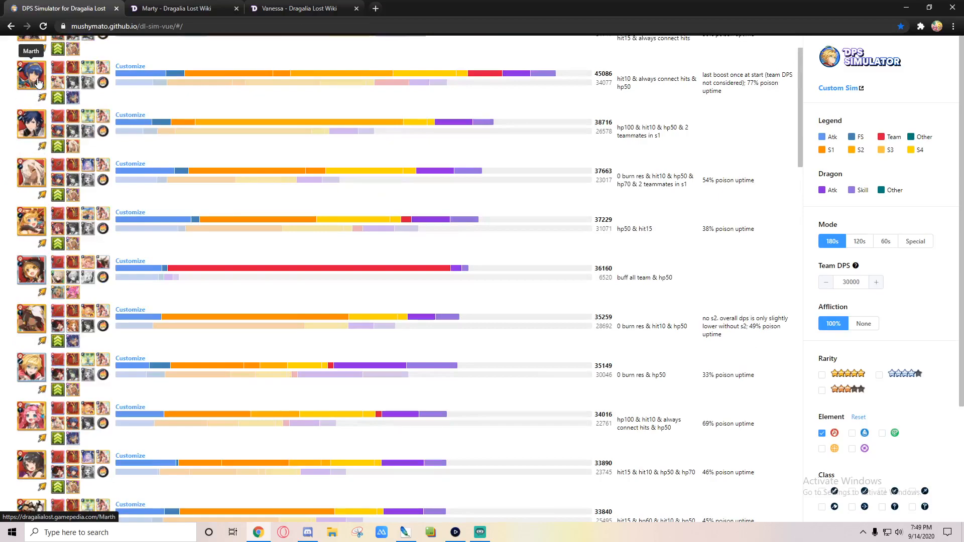
mouse_move(30, 125)
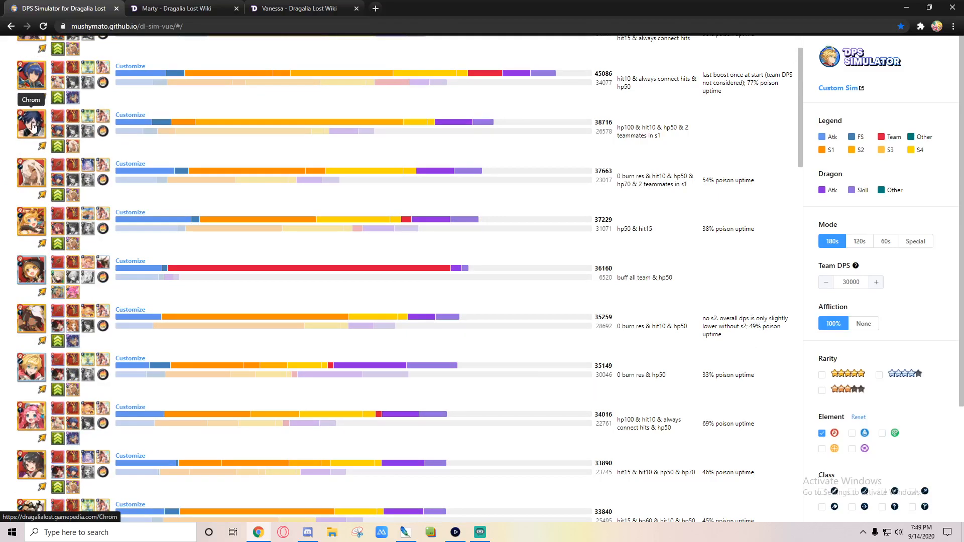
mouse_move(30, 77)
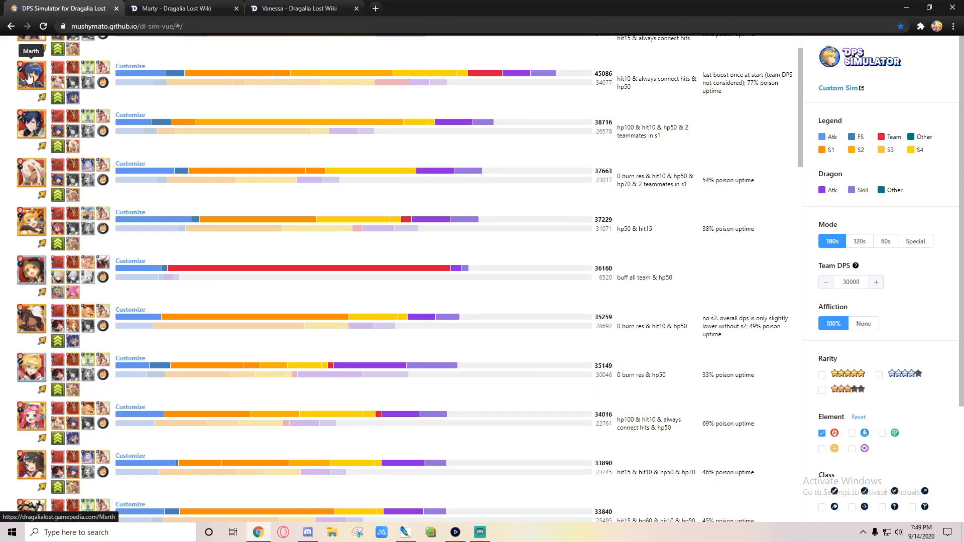
mouse_move(31, 76)
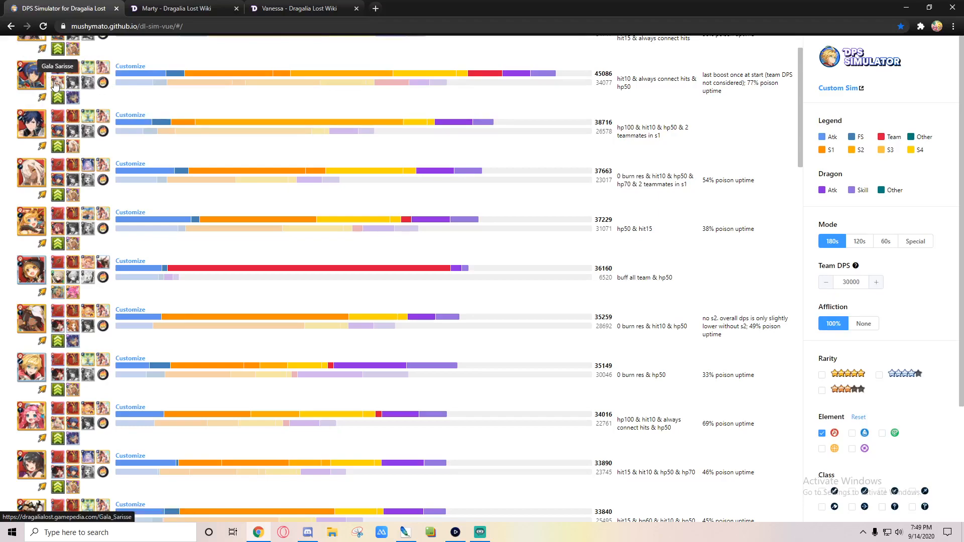
mouse_move(30, 80)
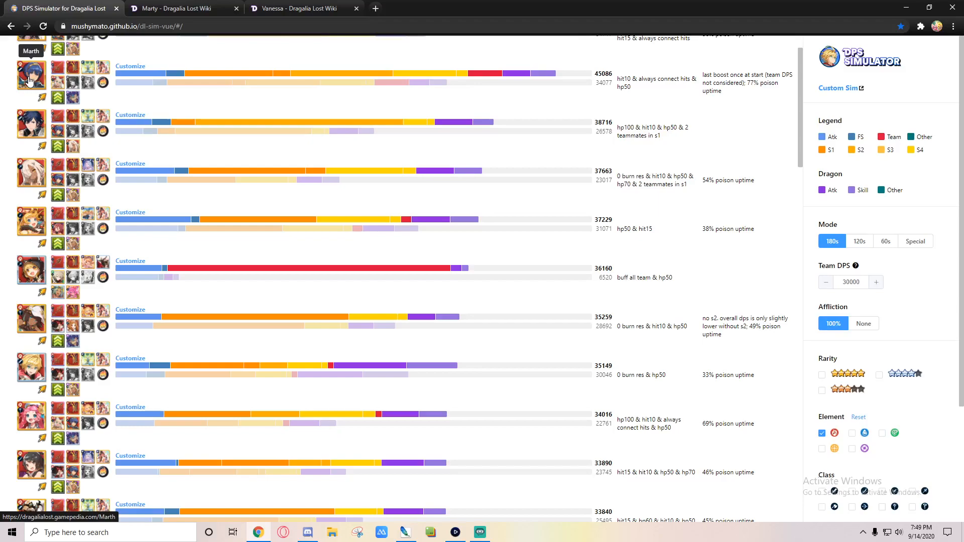
scroll(down, 3)
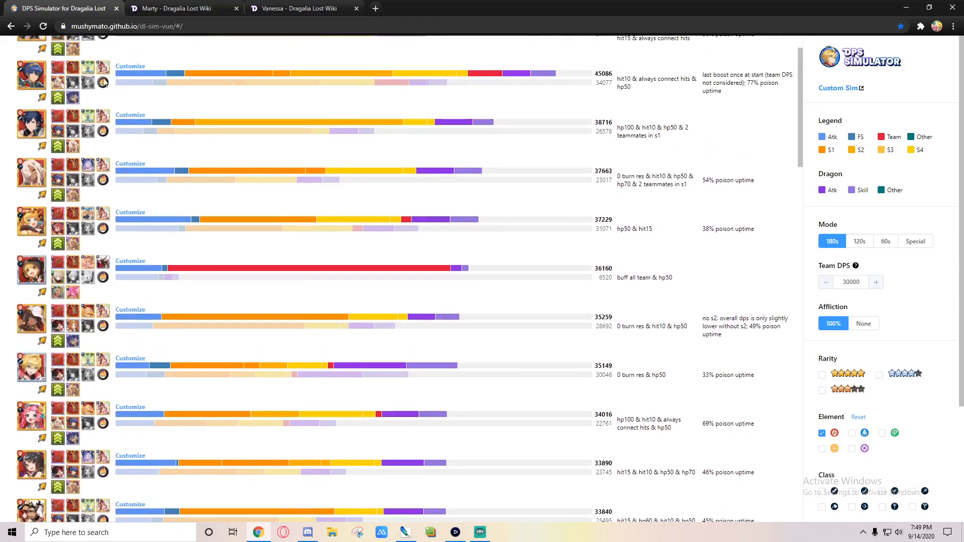
mouse_move(31, 77)
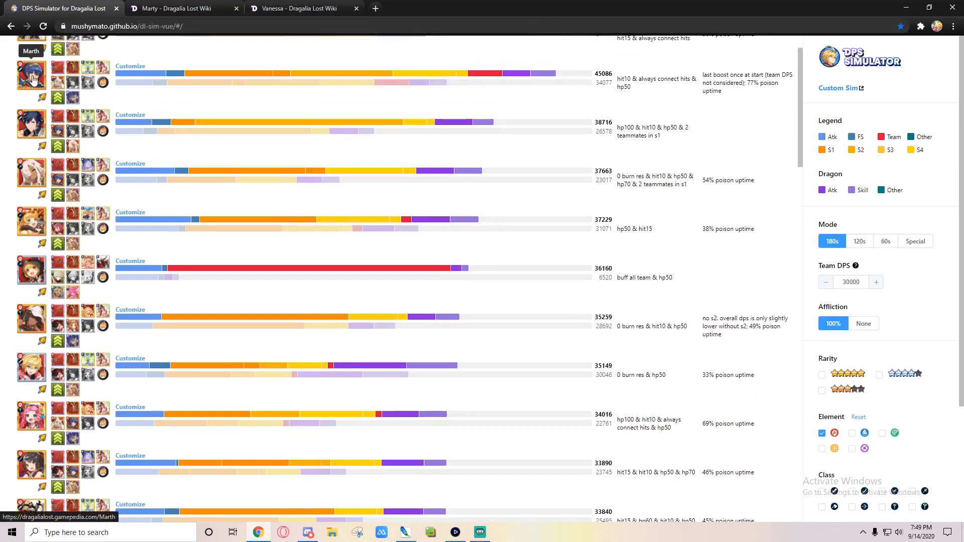
scroll(down, 3)
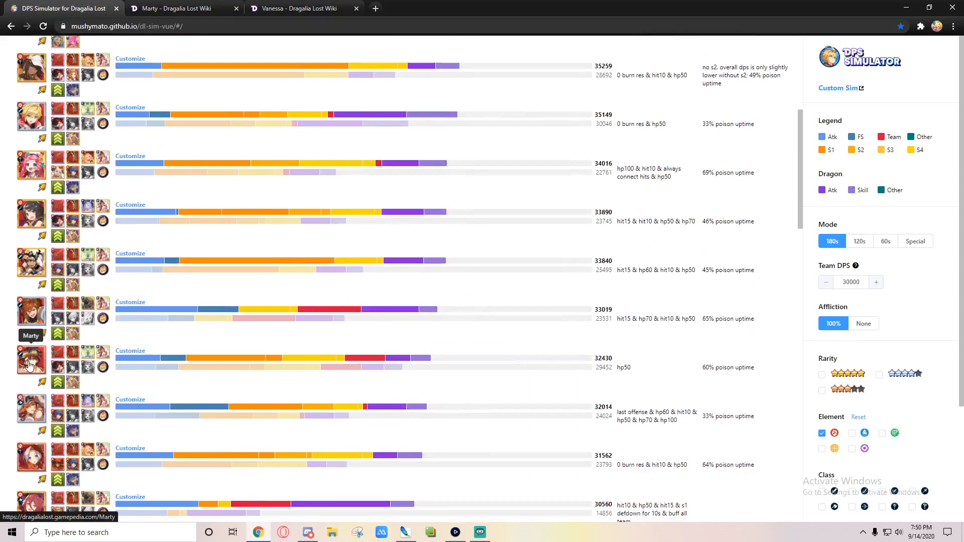
mouse_move(3, 372)
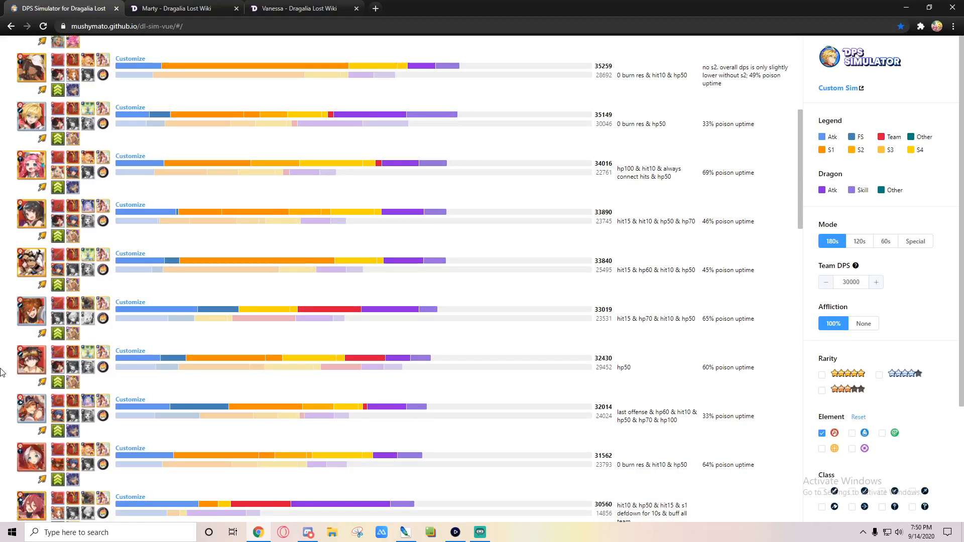
- Scroll through Marty's wiki page to review his Spiral Hunter and Safeguard Surge skills
click(178, 8)
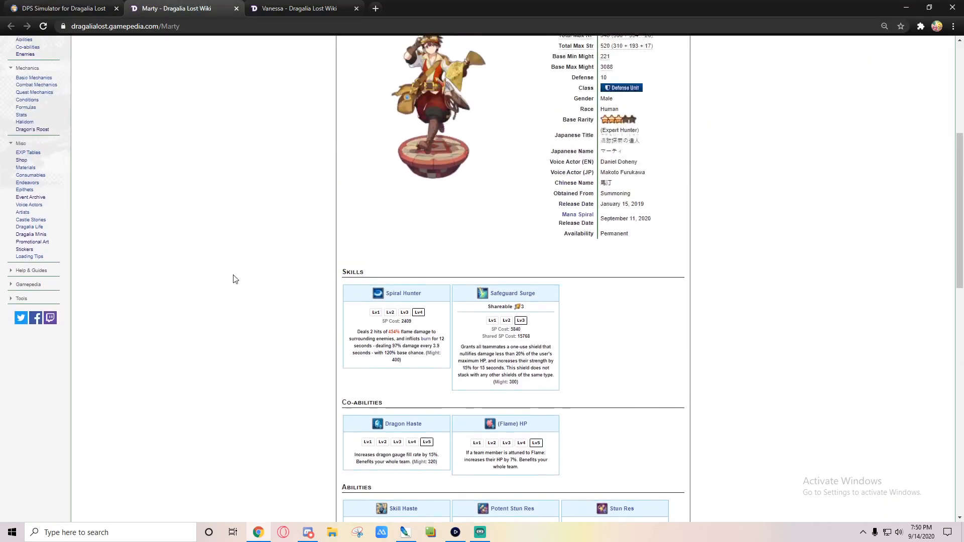
scroll(up, 3)
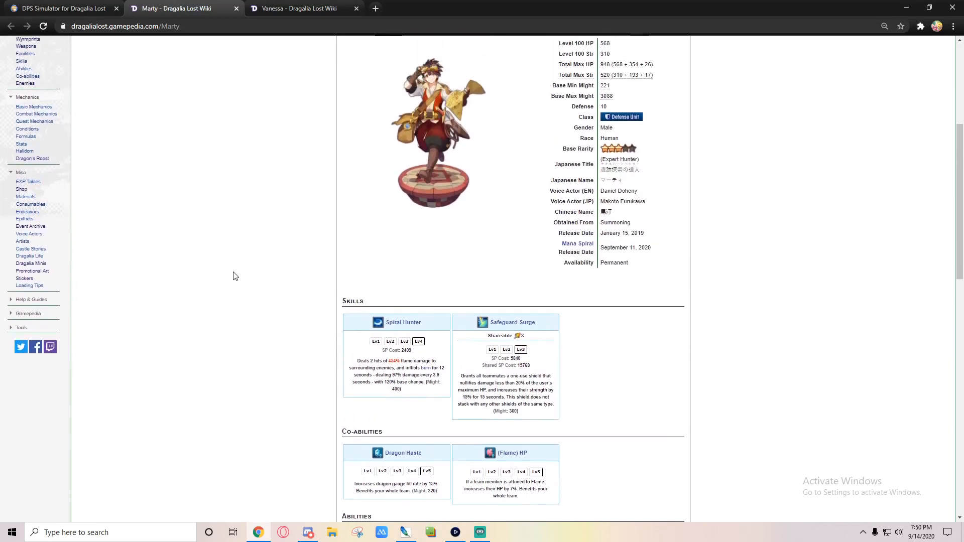
mouse_move(232, 270)
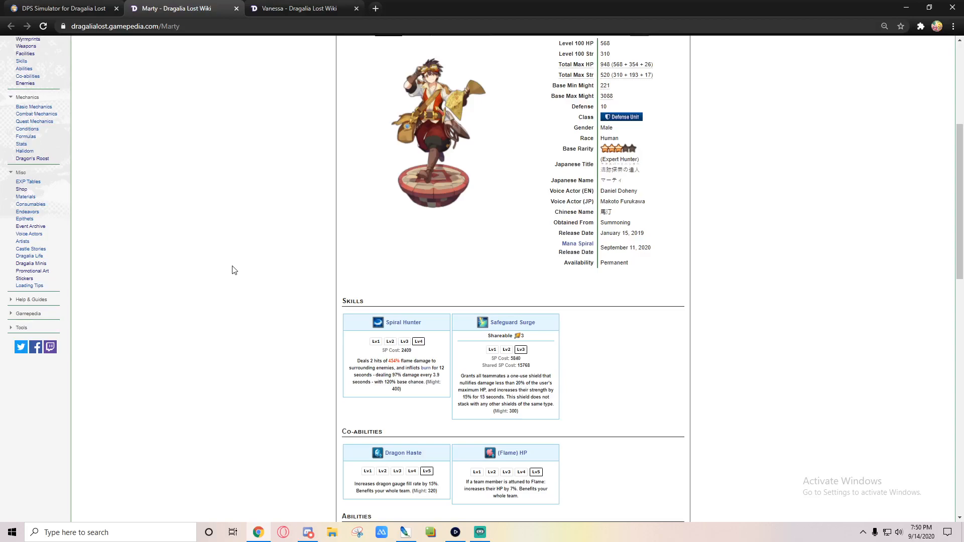
scroll(down, 3)
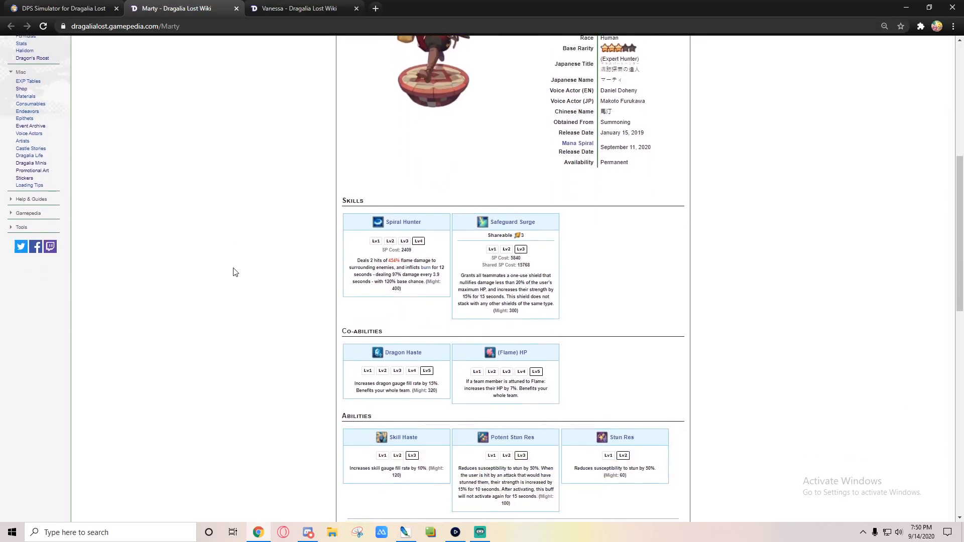
scroll(up, 3)
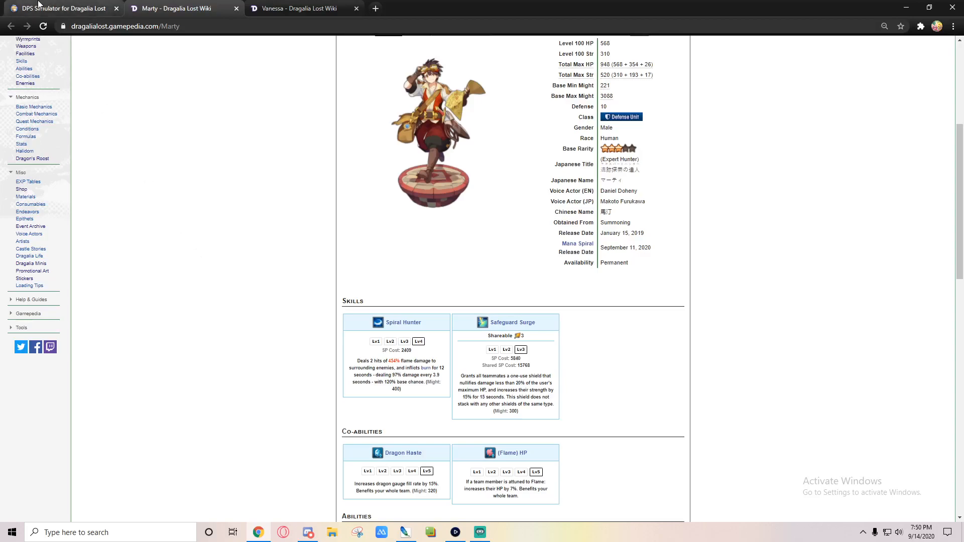
- Bring back the flame rankings, showing entries from 35,259 down to 30,560
click(62, 8)
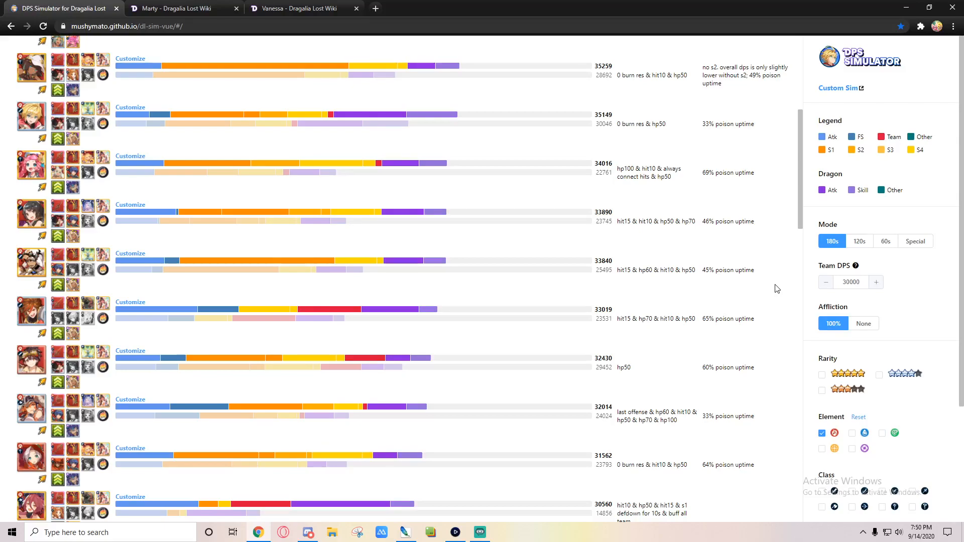
mouse_move(212, 83)
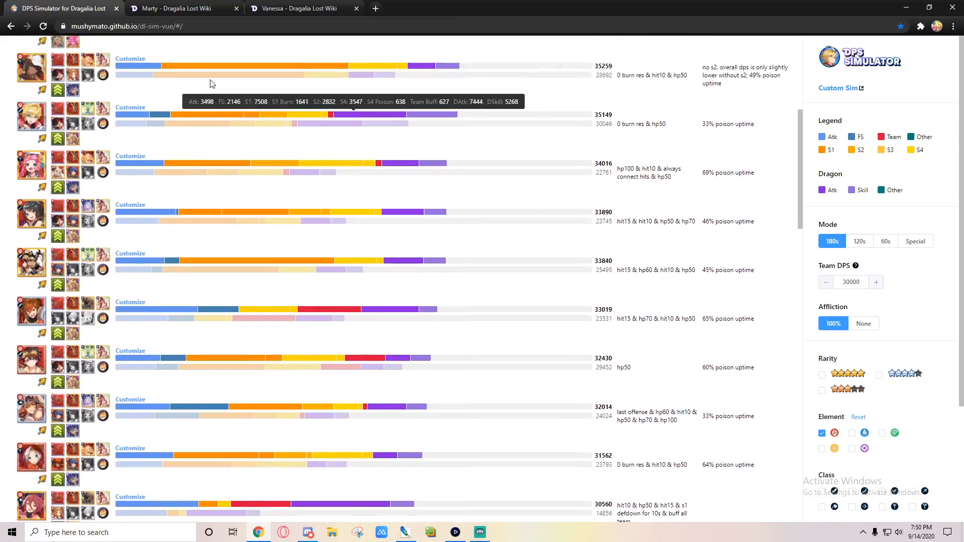
mouse_move(31, 67)
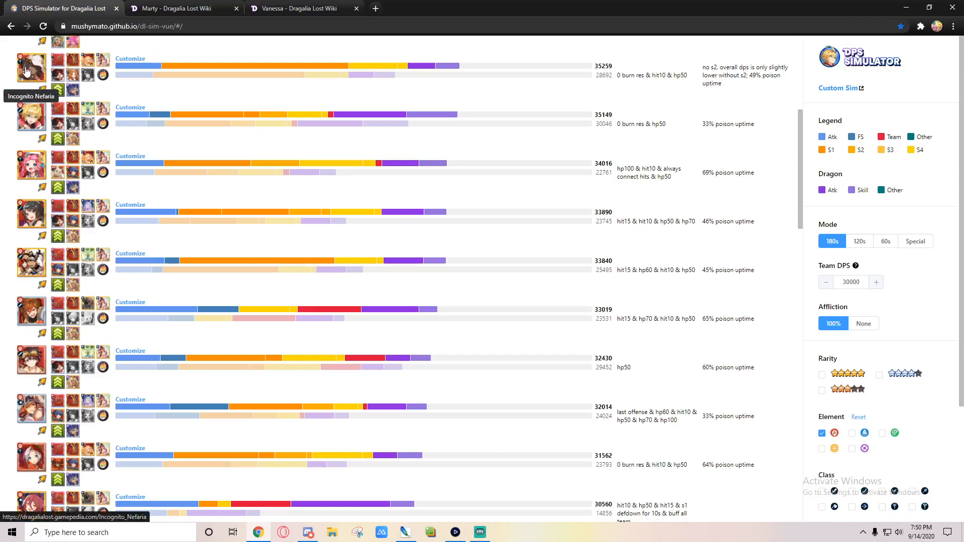
scroll(up, 3)
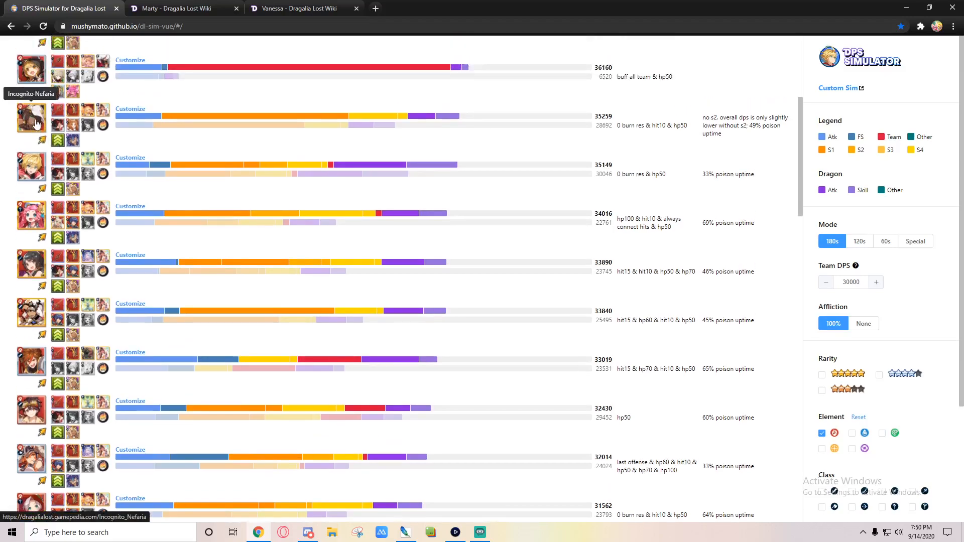
scroll(down, 3)
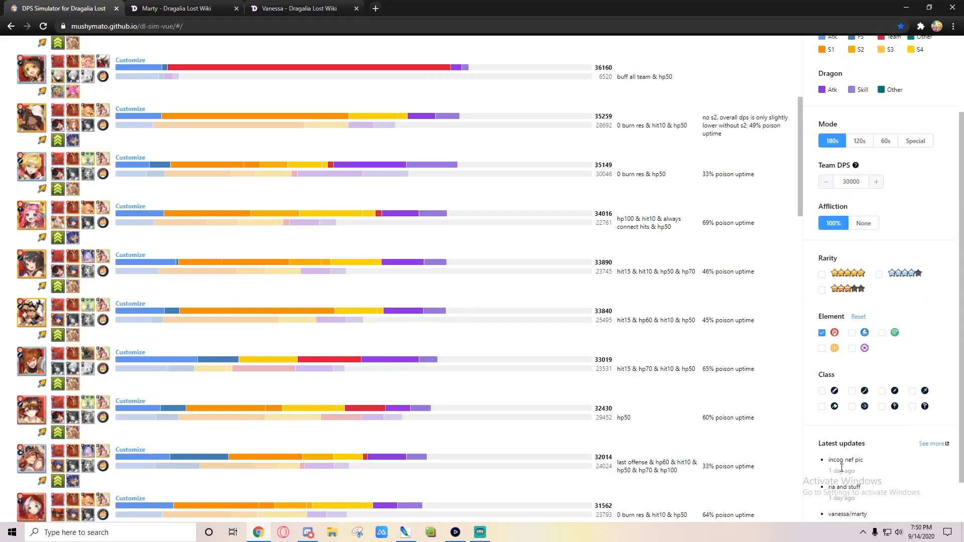
double_click(841, 470)
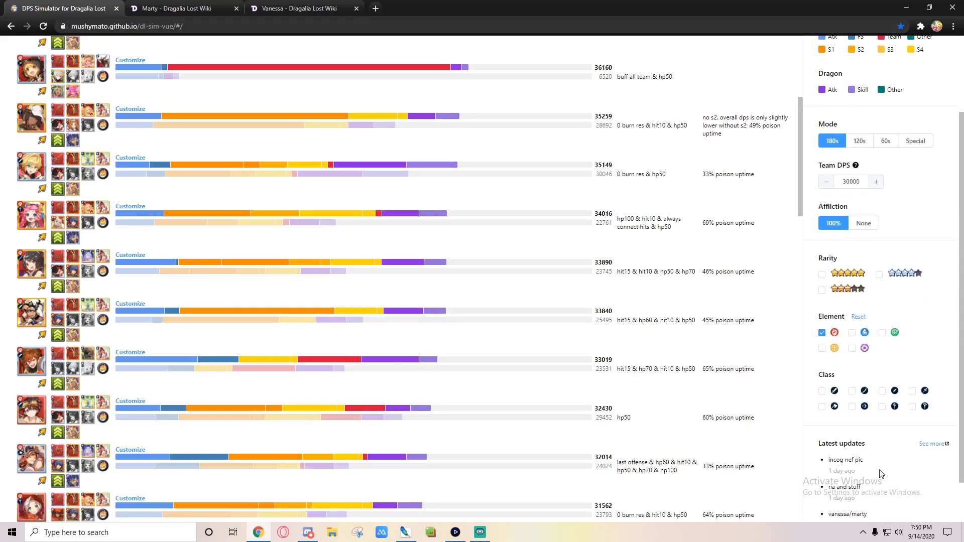
mouse_move(878, 471)
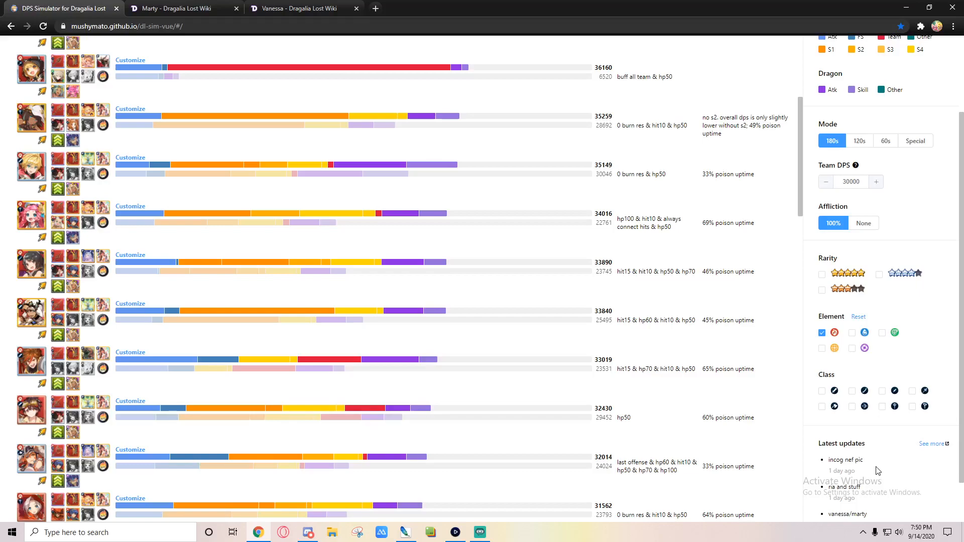
mouse_move(797, 346)
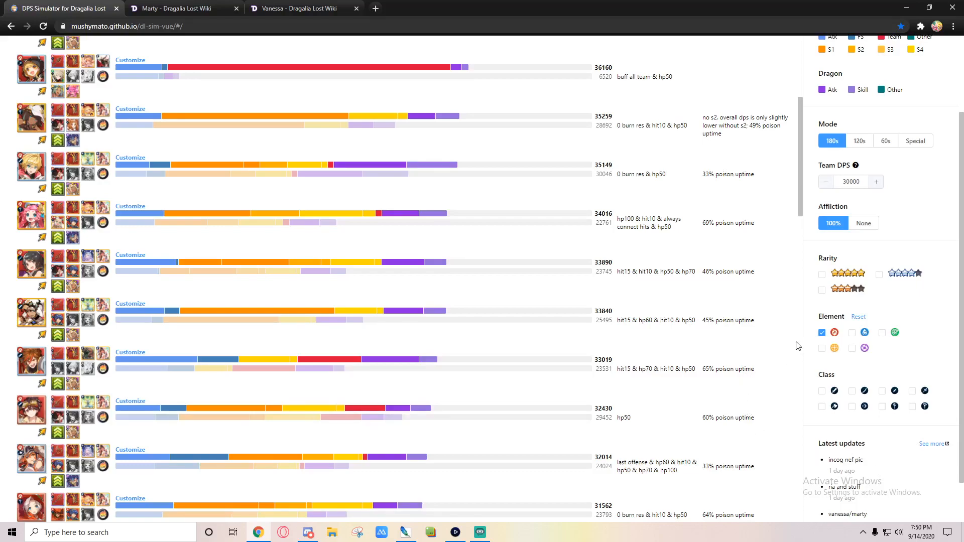
mouse_move(785, 312)
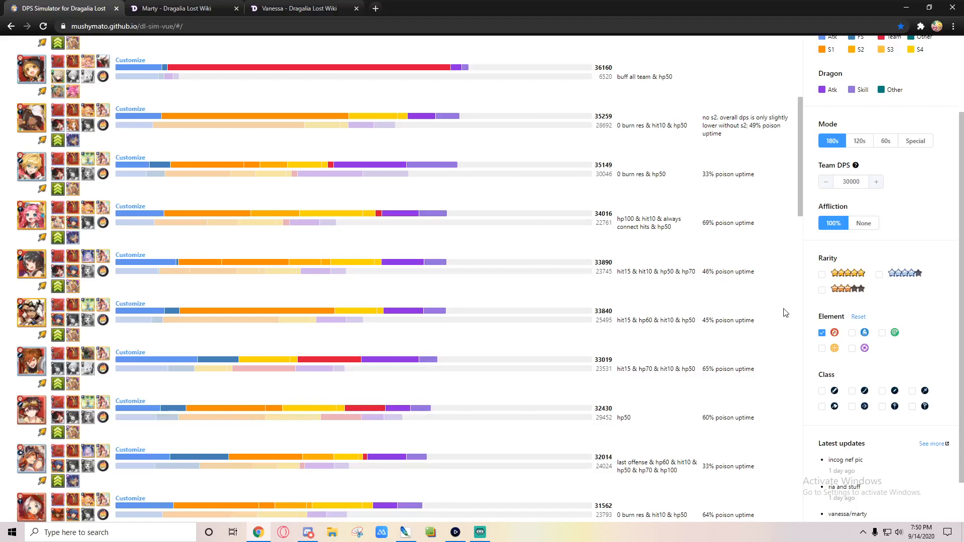